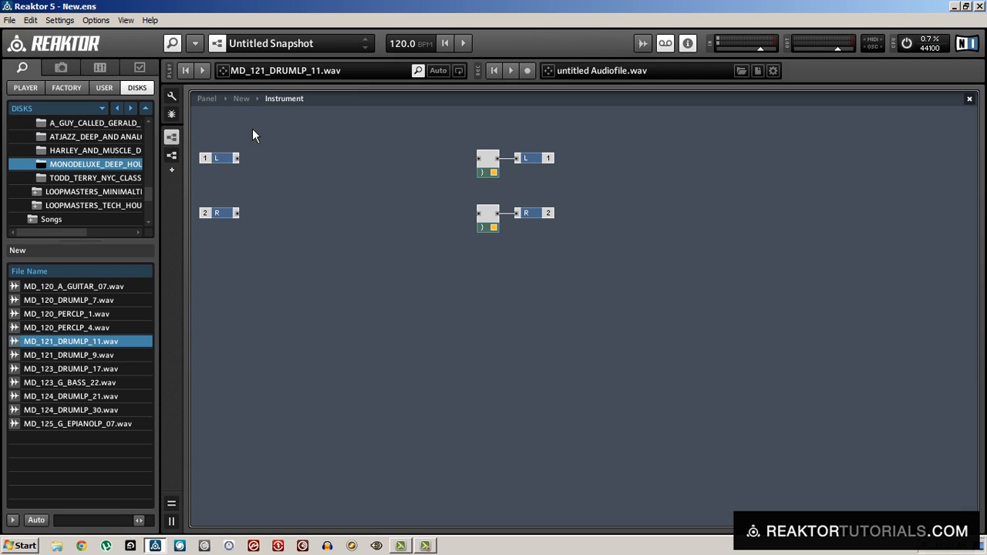
mouse_move(358, 210)
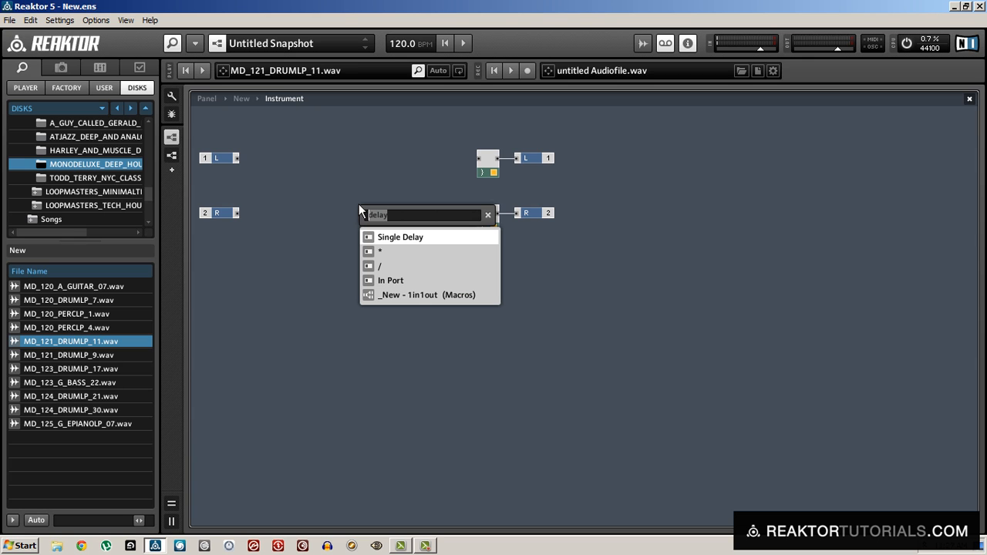
- Add a _New - 1in1out macro via the 'macr' search and enter its inside structure
type("macr")
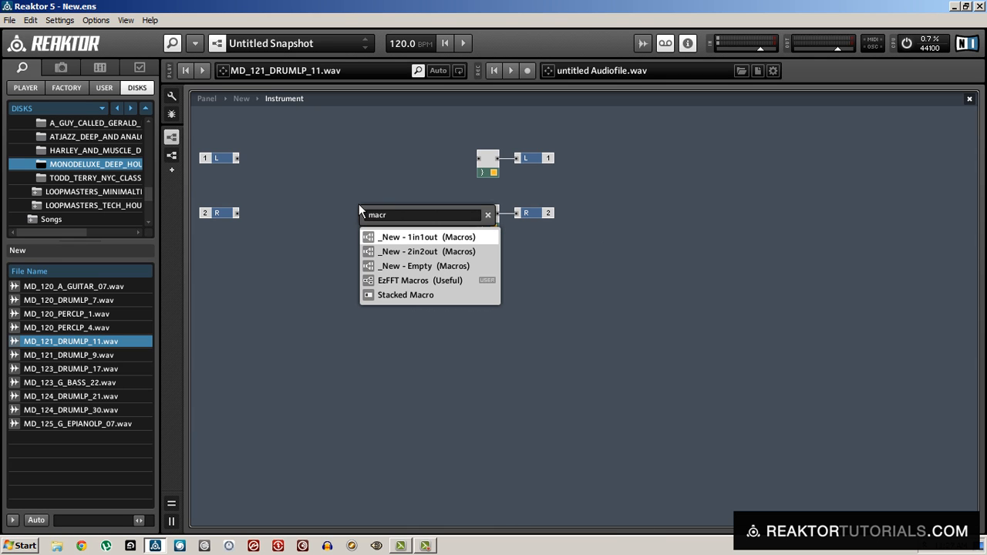
left_click(404, 265)
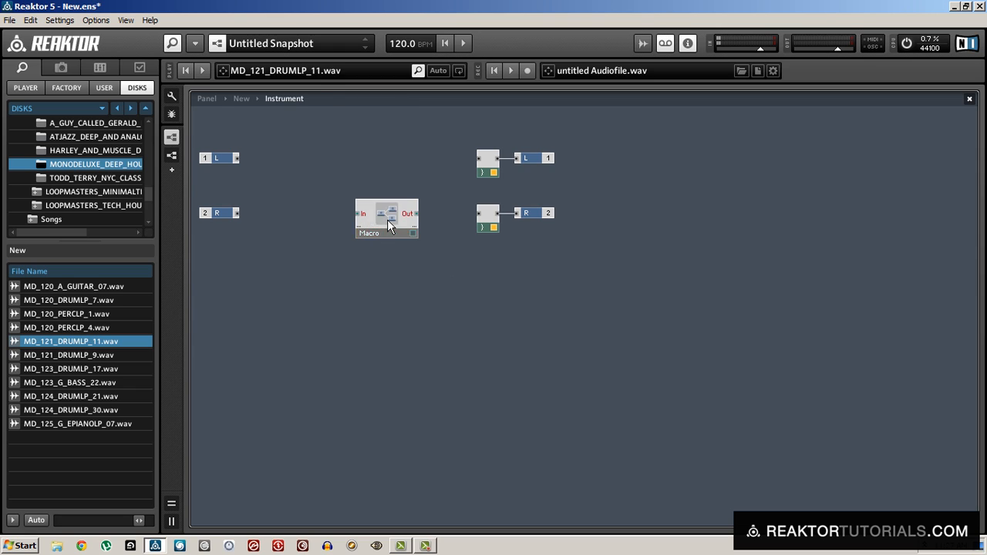
double_click(385, 219)
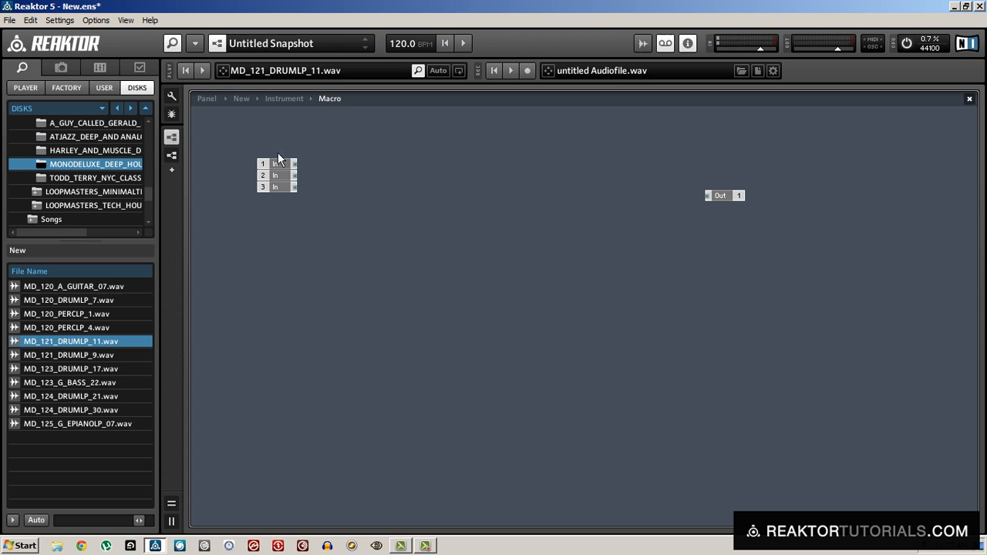
- Rename the macro inputs L, R and 'Distance in Meters' in the Info tab
left_click(279, 164)
type("L")
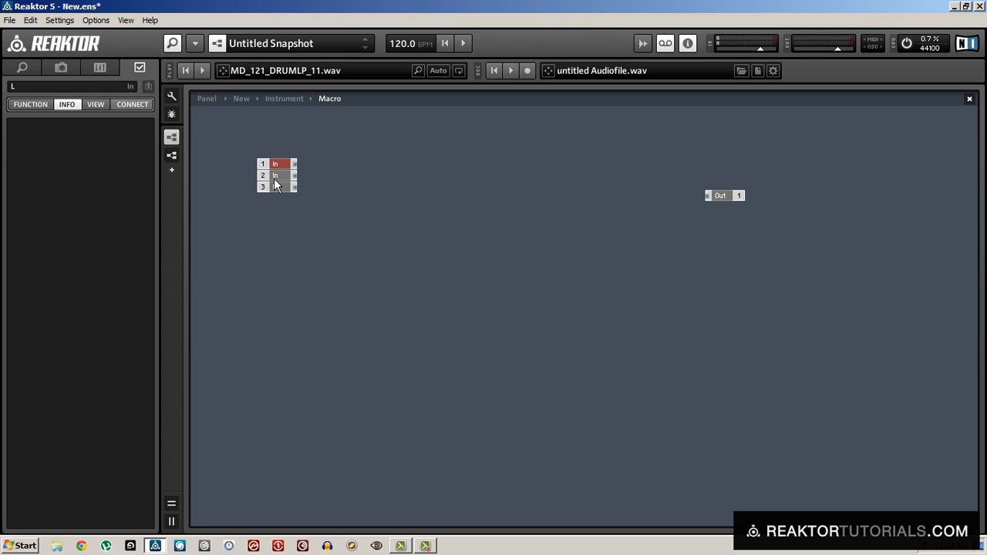
left_click(275, 176)
type("R")
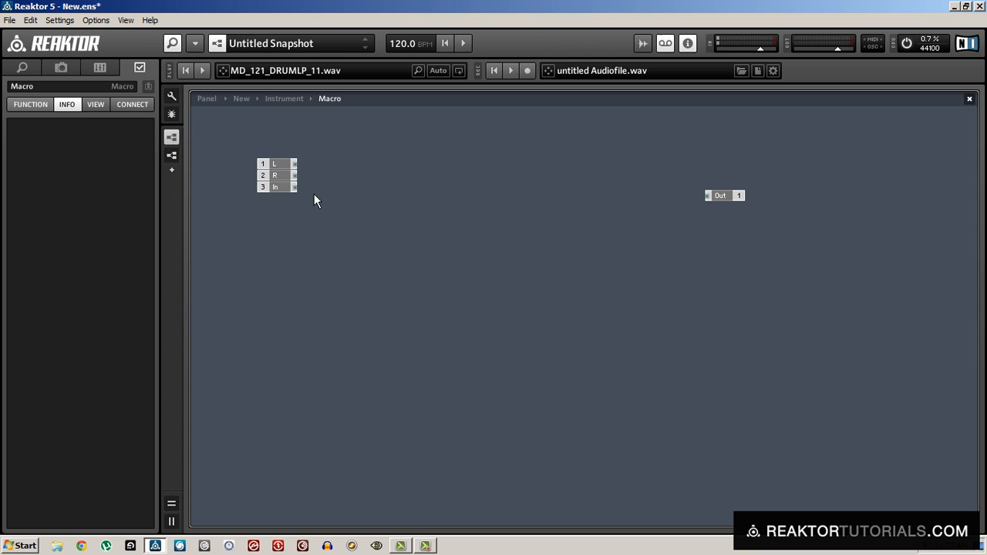
left_click(274, 187)
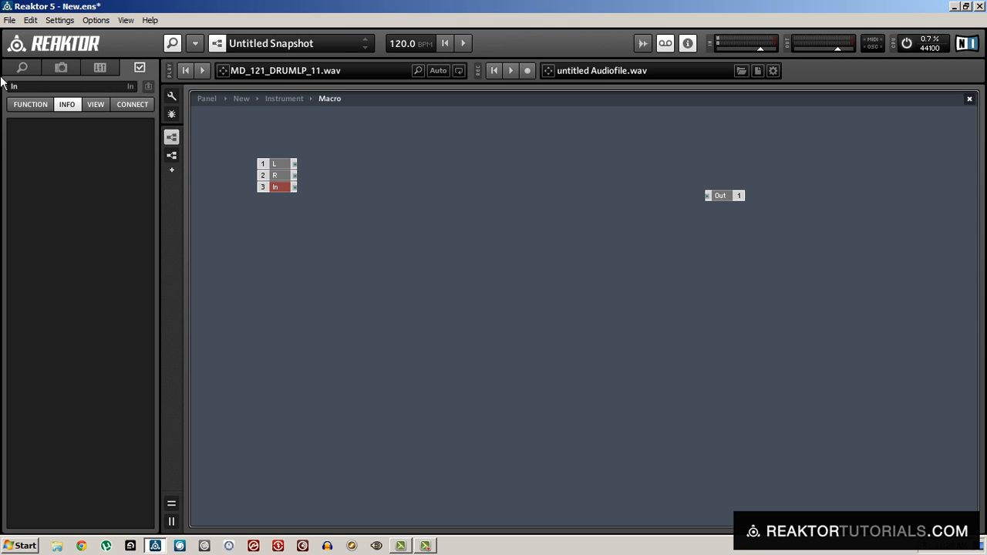
type("D")
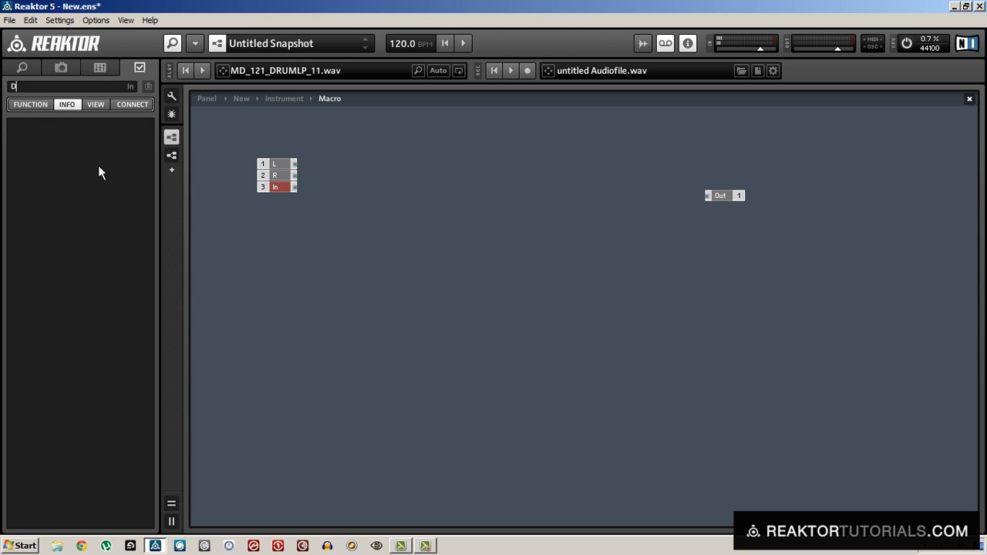
type("ist")
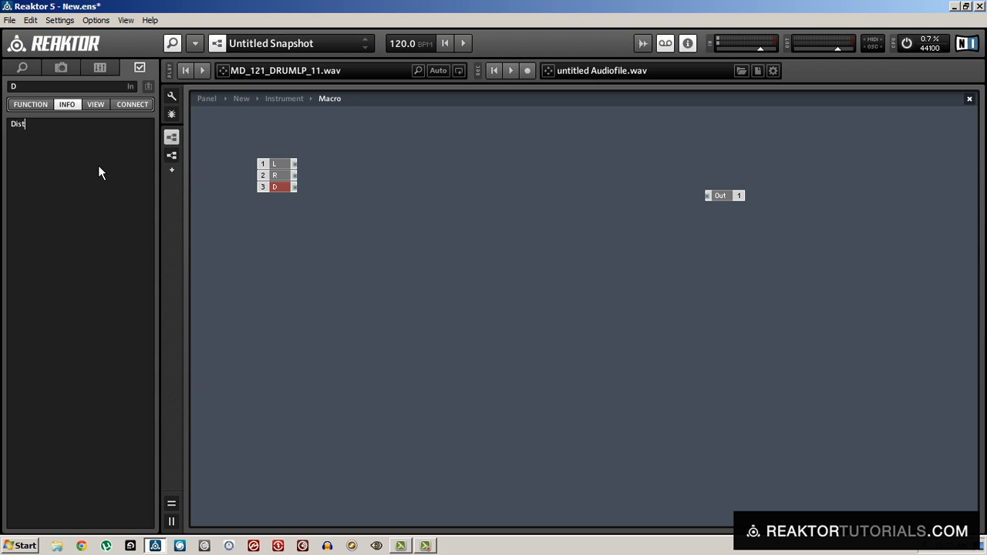
type("ance ins")
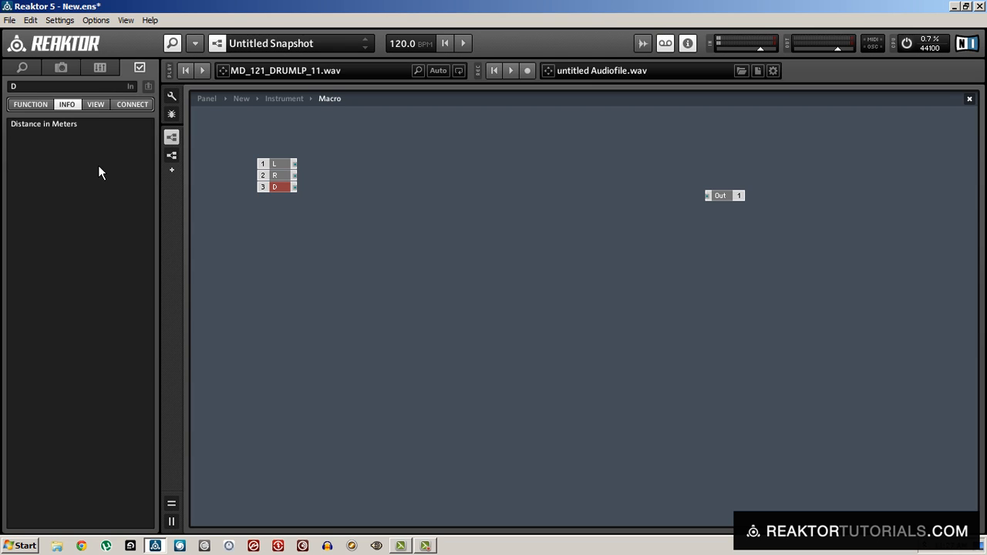
left_click(77, 123)
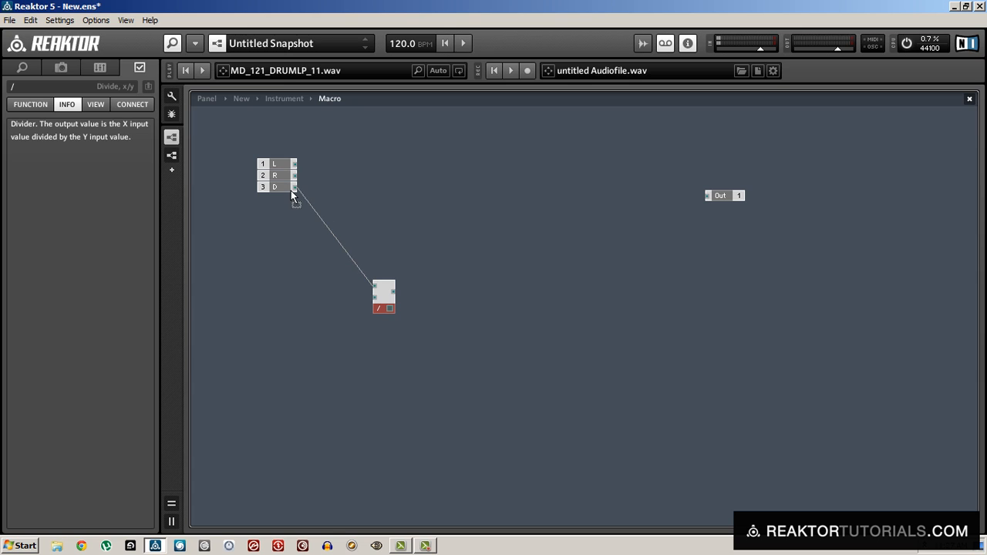
- Wire the distance input into a Divide module with a constant 345 on its Y port
left_click_drag(382, 296, 374, 259)
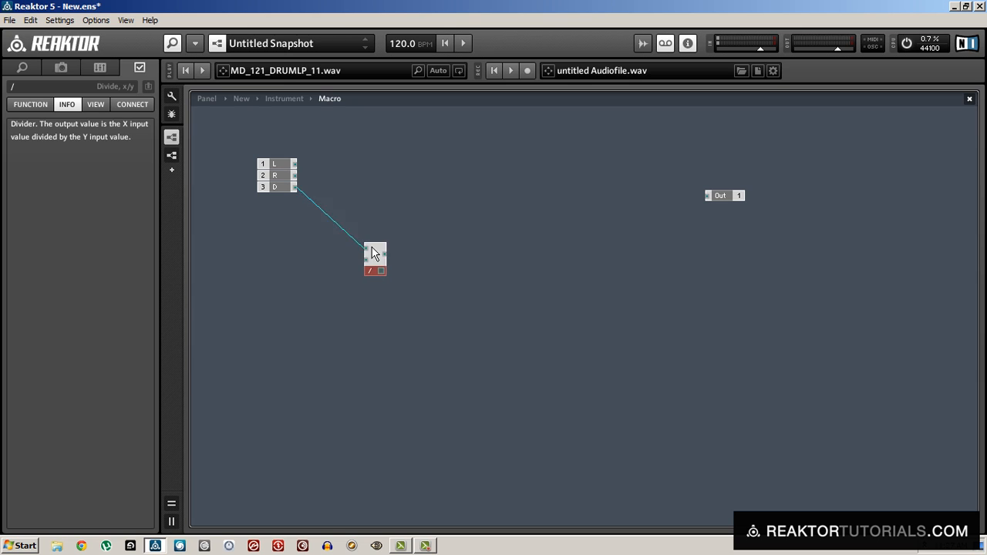
left_click_drag(373, 259, 345, 199)
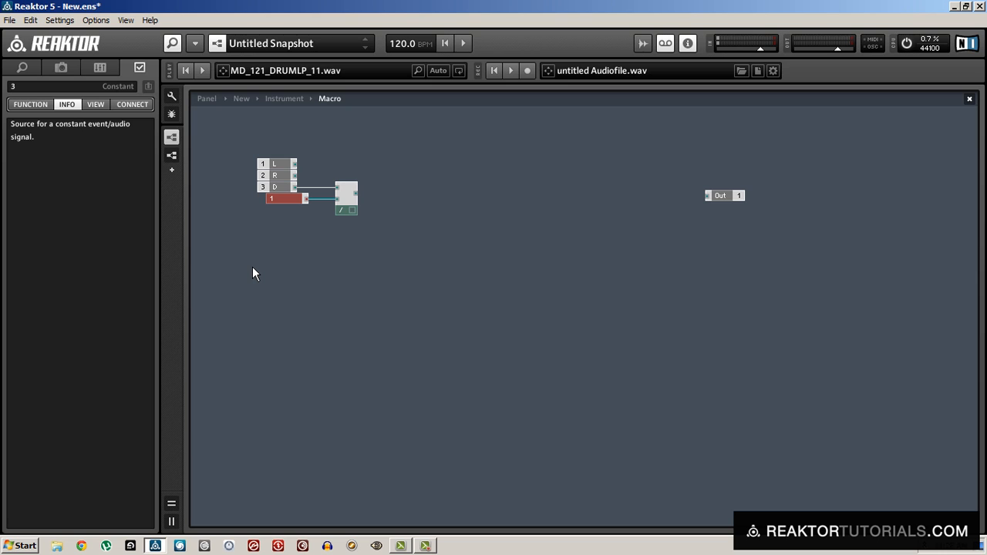
type("45")
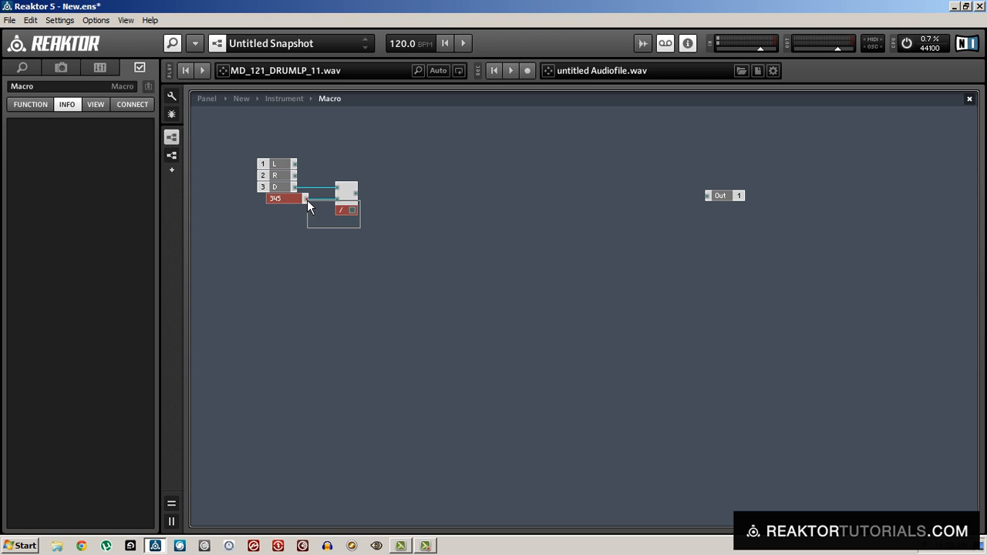
left_click(274, 197)
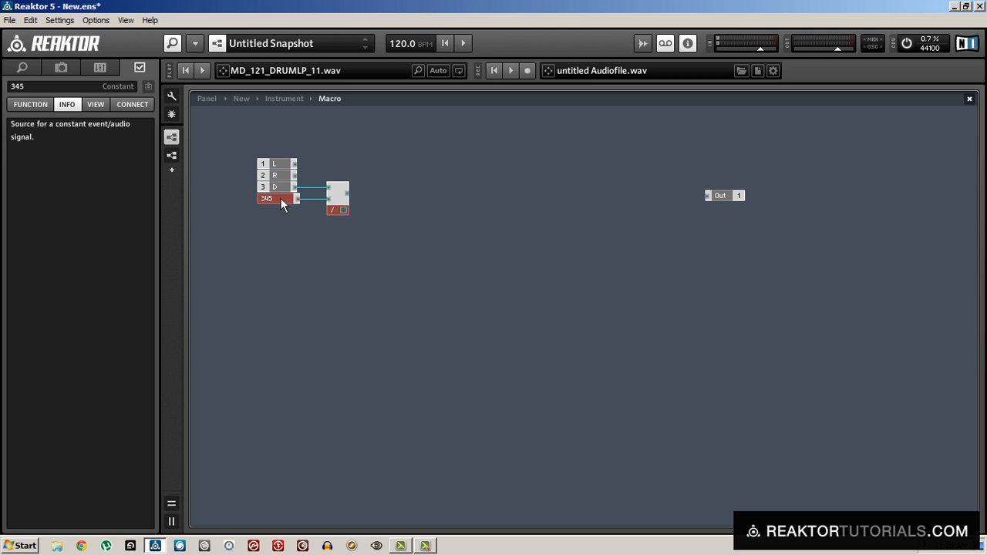
left_click(358, 253)
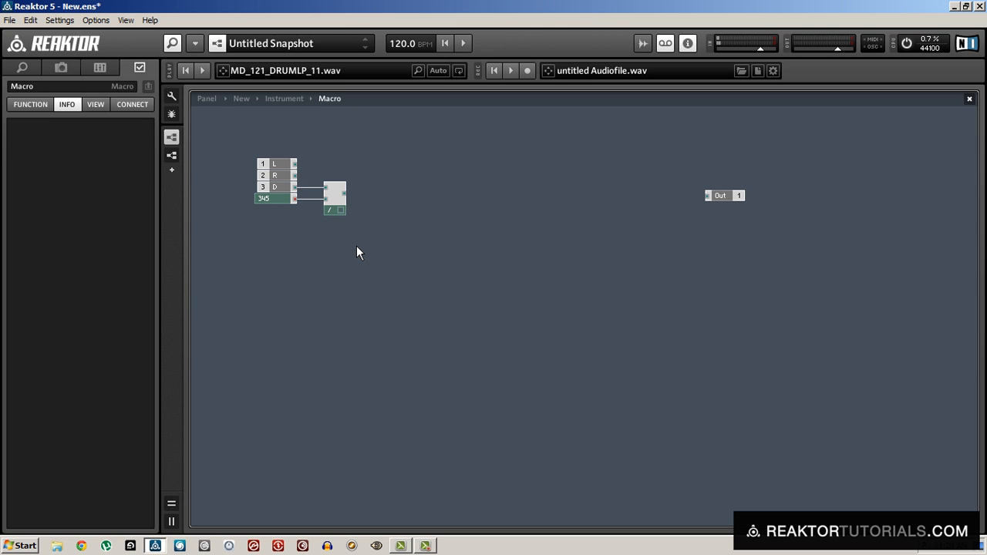
- Add a Multiply module fed by the divider result and a constant 1000
left_click(364, 259)
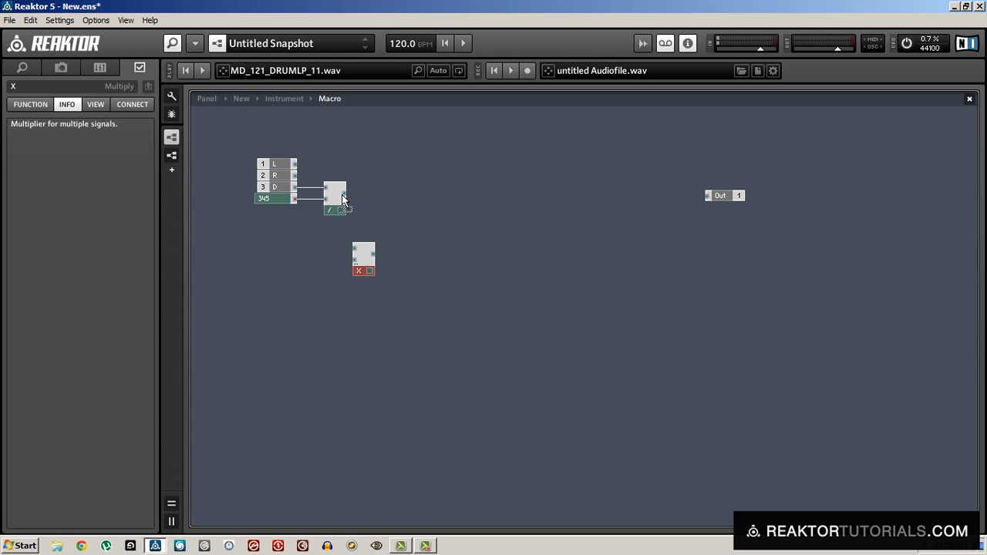
left_click_drag(364, 259, 369, 244)
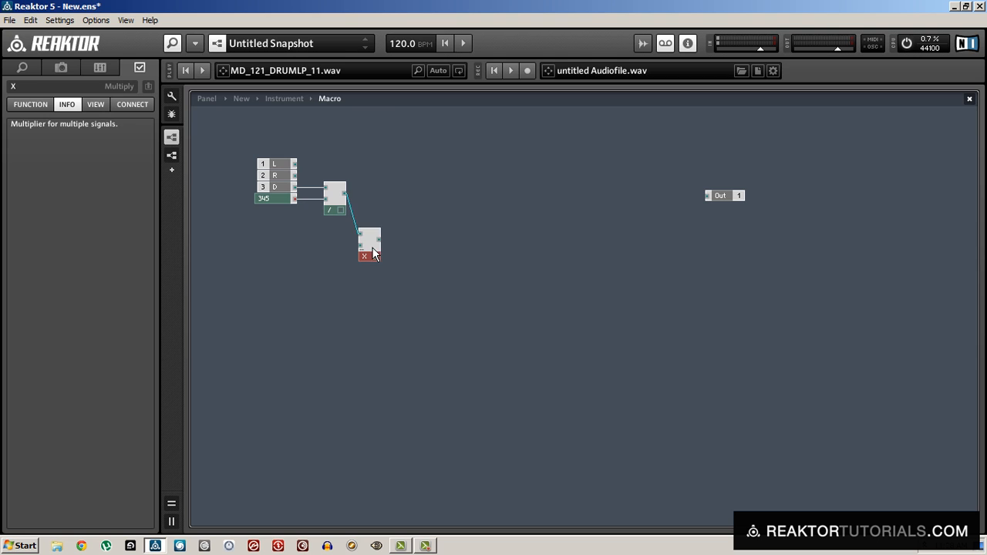
left_click_drag(369, 245, 376, 215)
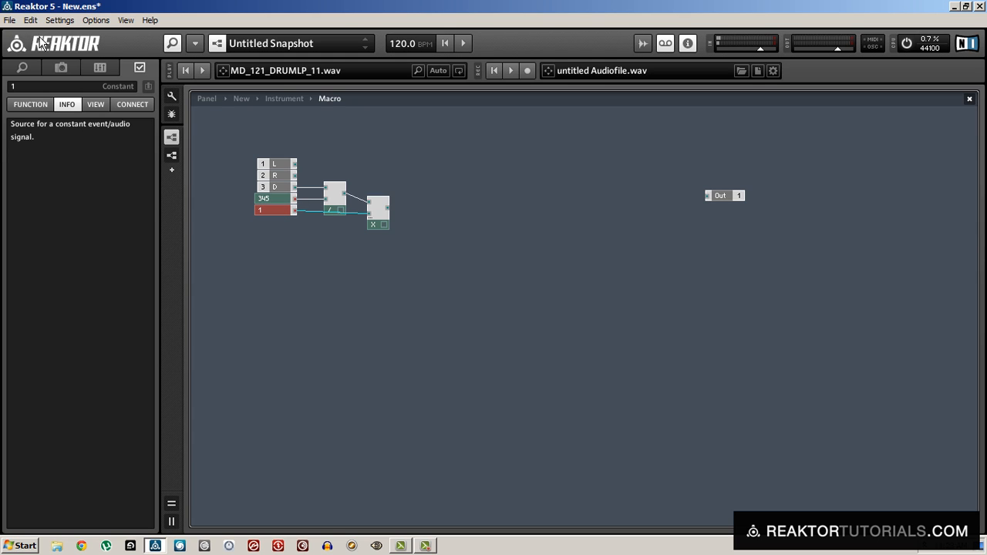
type("1000")
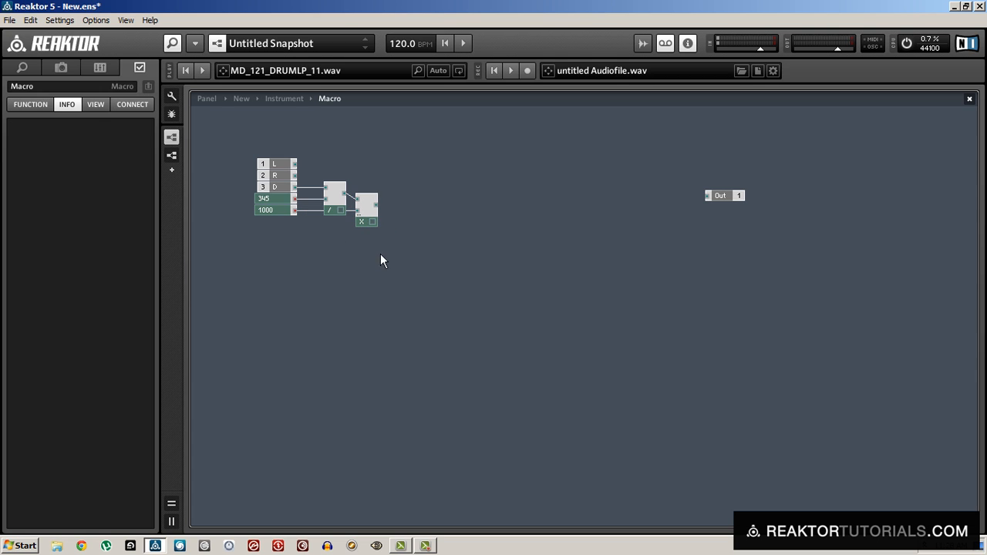
mouse_move(507, 270)
type("single")
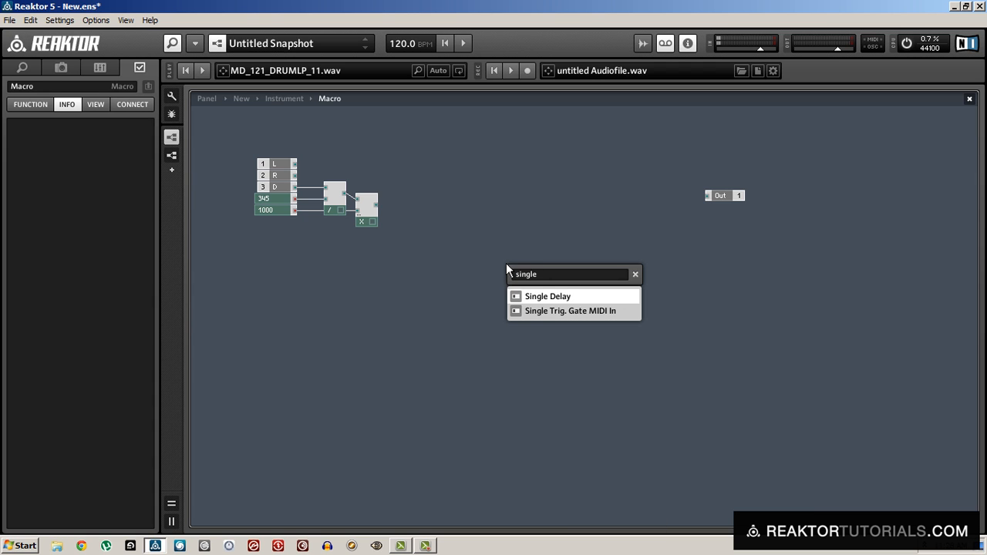
- Add Single Delays timed by the multiplier result and wire them to the macro outputs
left_click(547, 296)
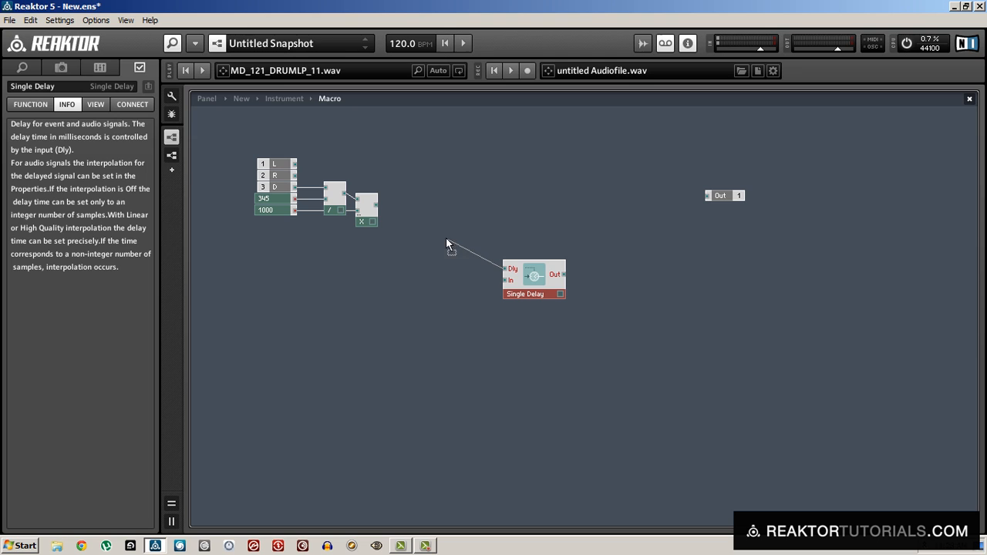
left_click_drag(524, 278, 508, 191)
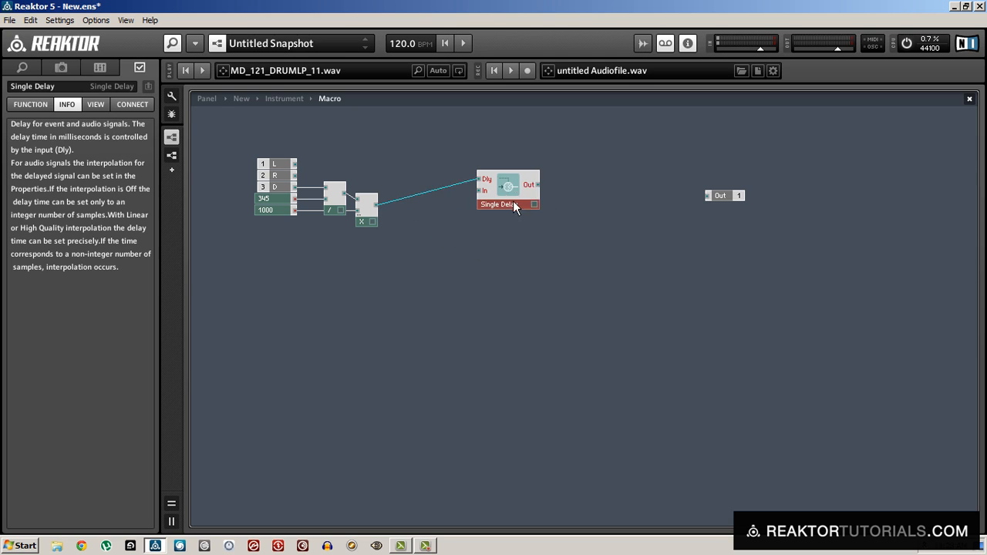
left_click_drag(508, 188, 500, 162)
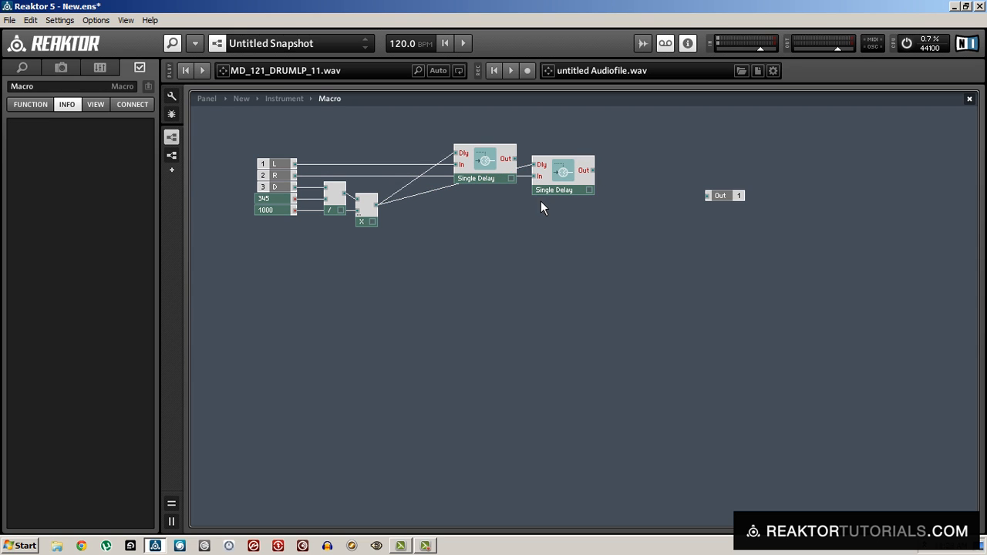
left_click_drag(589, 170, 708, 194)
type("1/x")
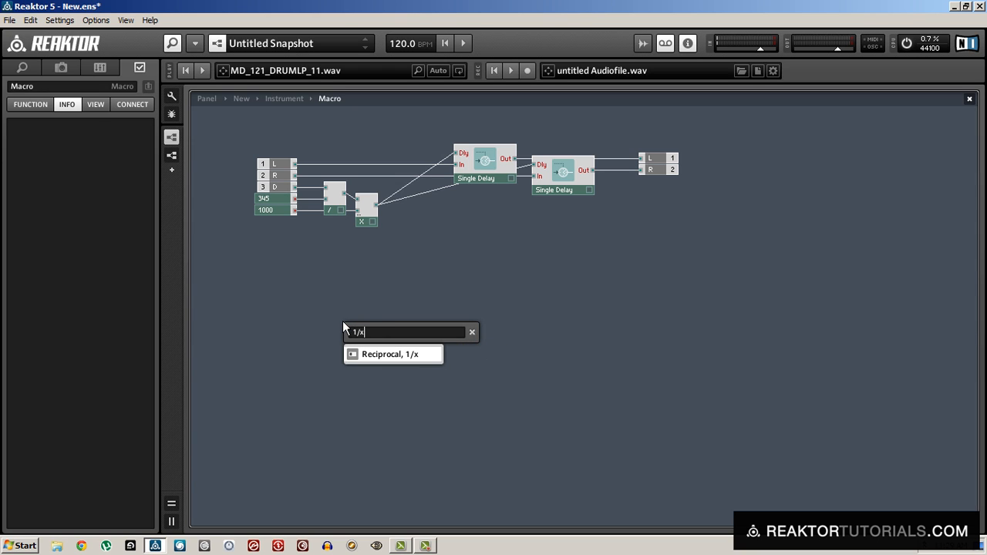
- Add a Reciprocal (1/x) module and place two Multiply modules before the L and R outputs
left_click(389, 353)
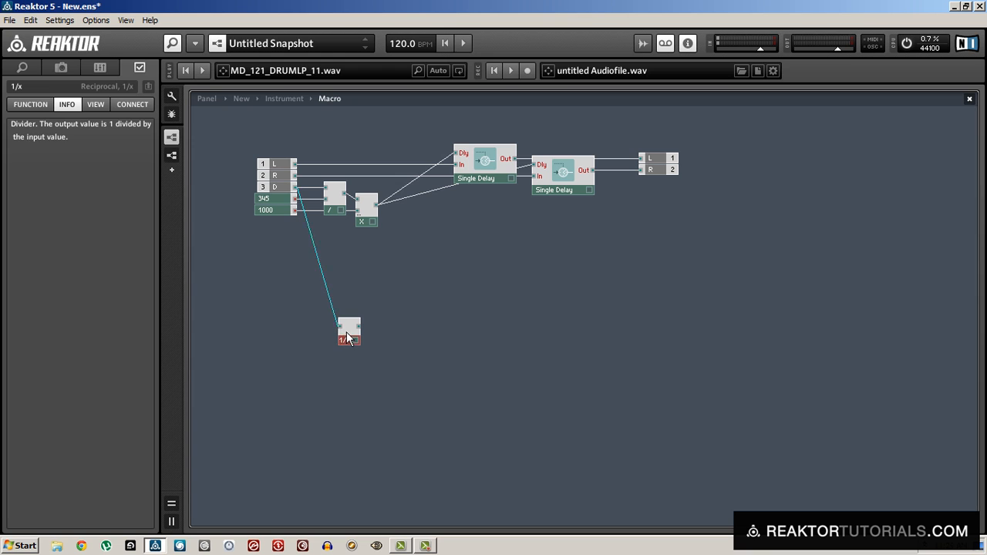
left_click_drag(348, 332, 389, 163)
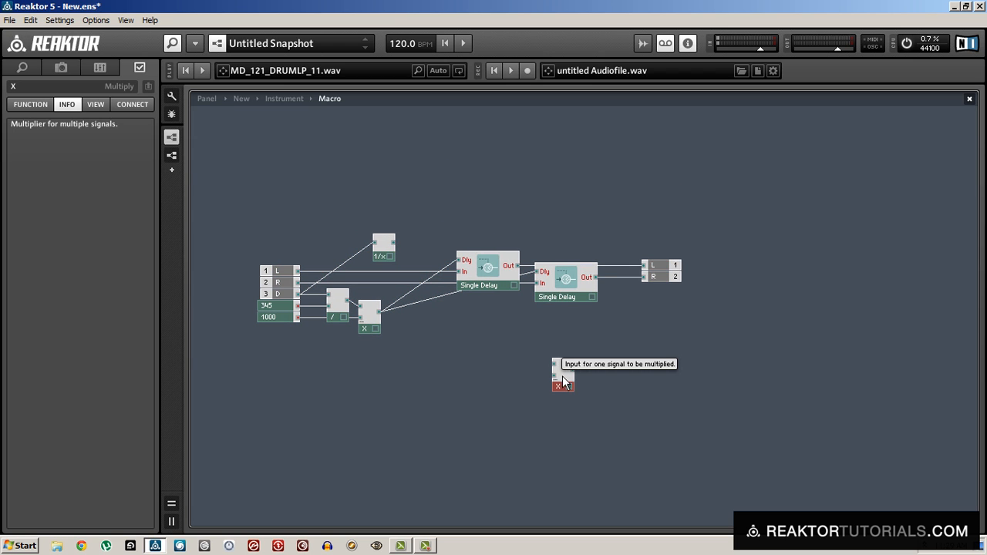
left_click_drag(563, 375, 609, 250)
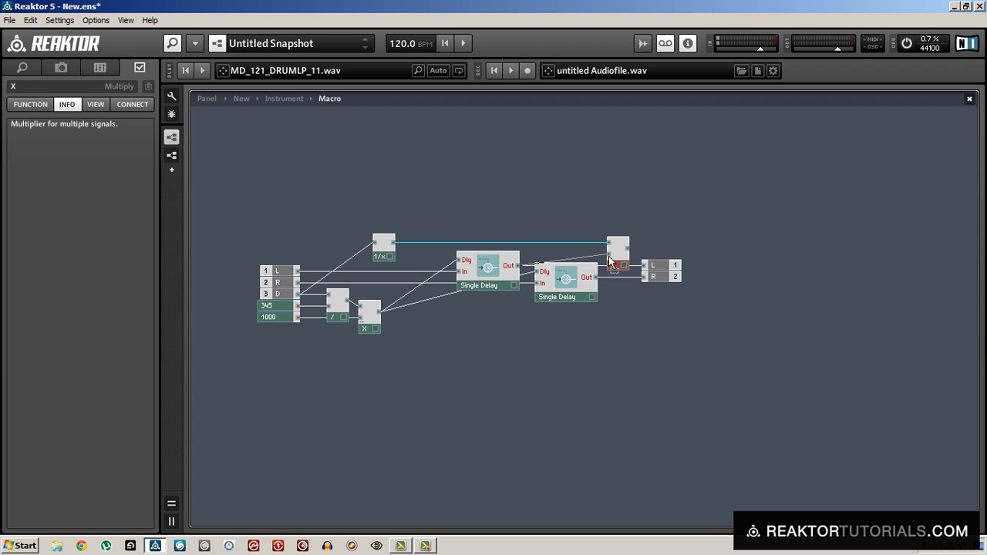
mouse_move(616, 265)
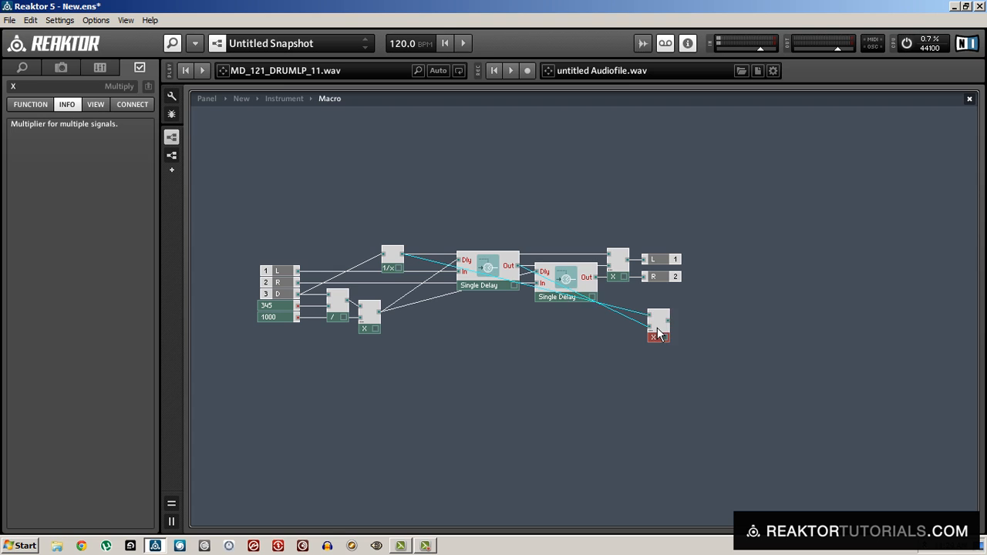
left_click_drag(657, 324, 656, 317)
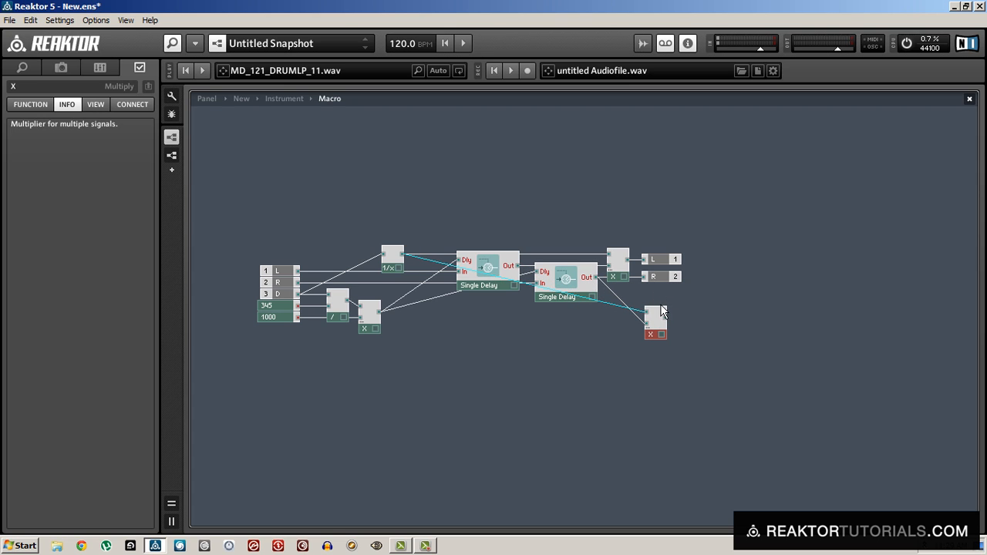
mouse_move(654, 286)
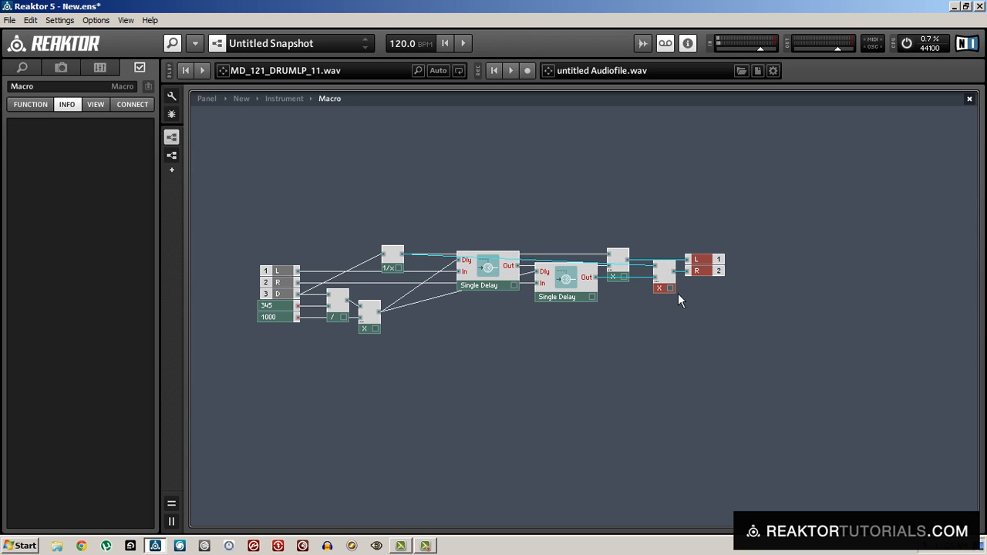
- Finish wiring the multipliers into the outputs and check the reciprocal's connections
left_click(654, 288)
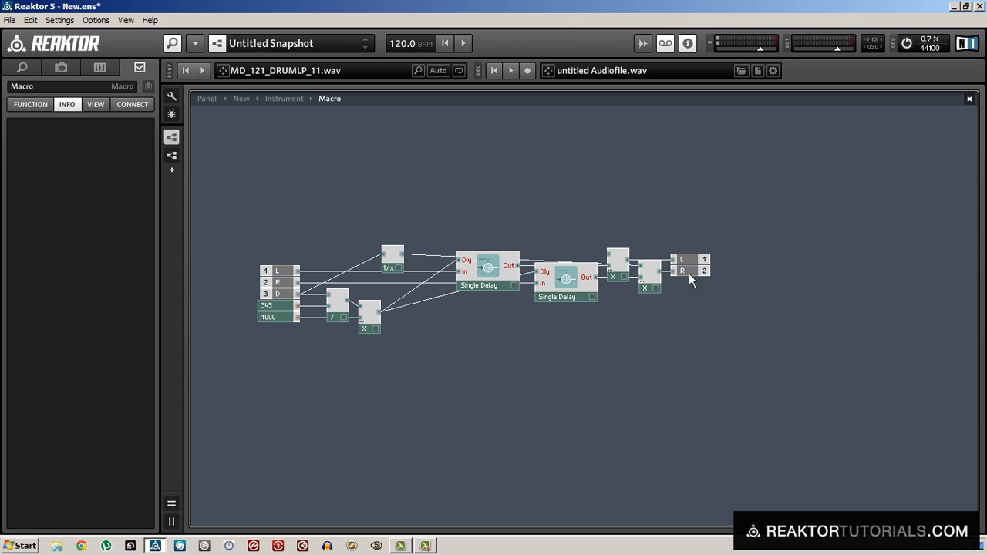
mouse_move(721, 248)
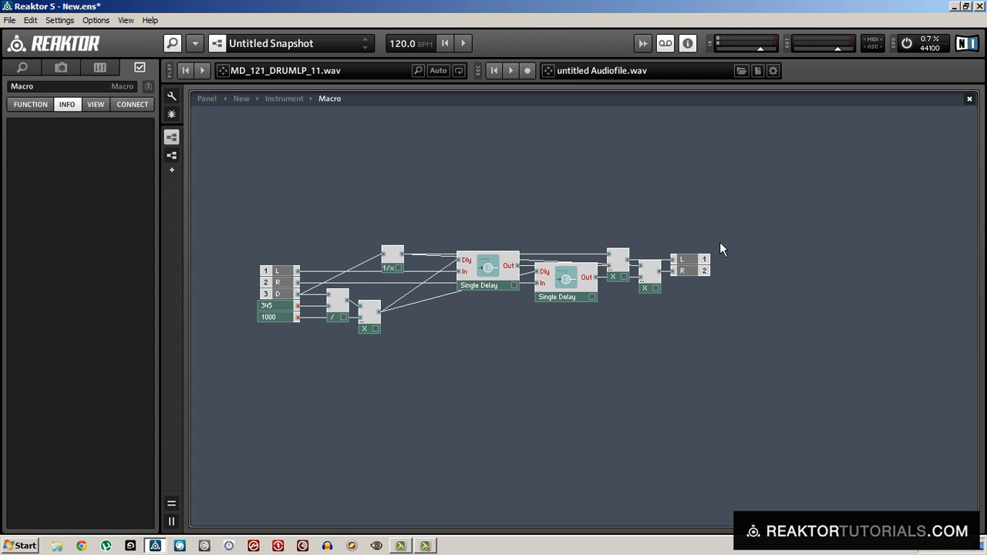
left_click(391, 268)
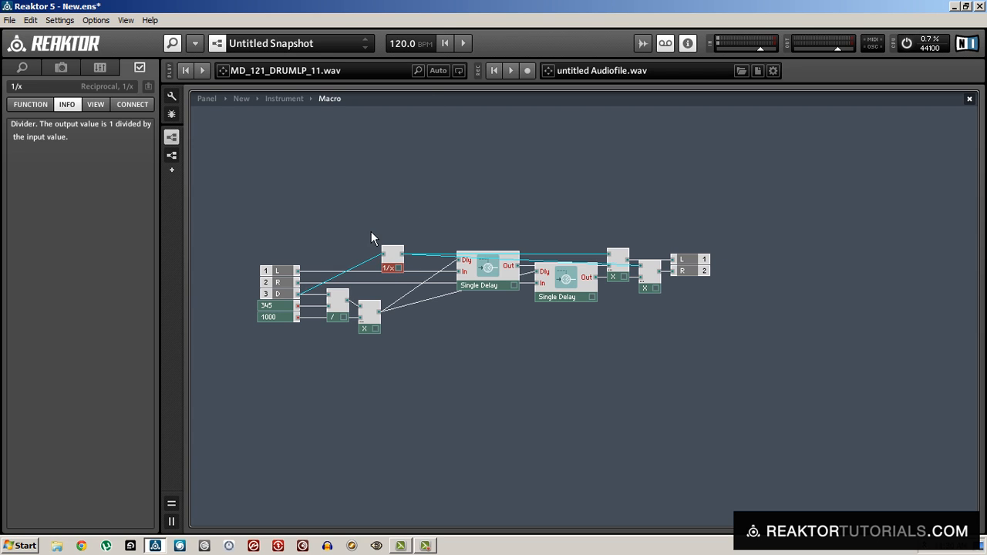
mouse_move(274, 299)
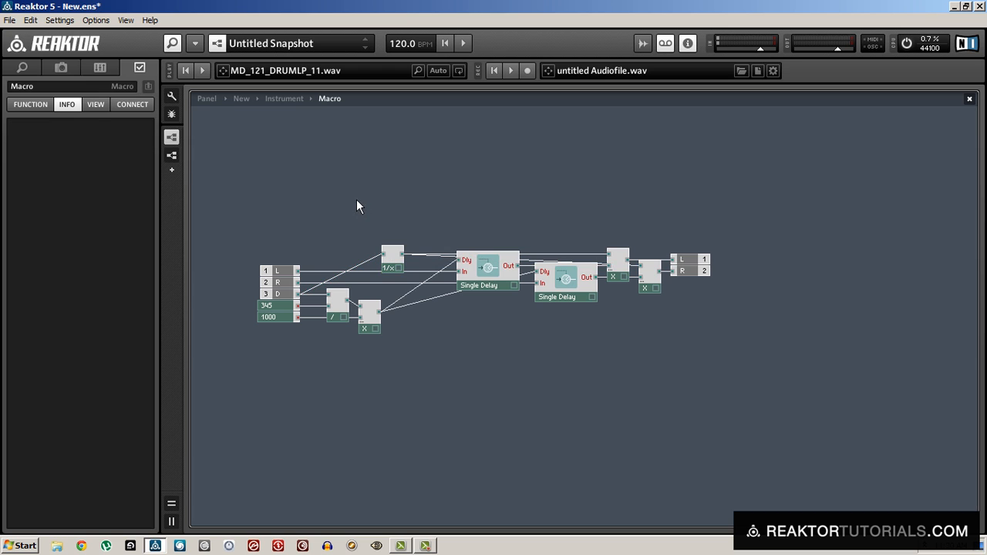
left_click_drag(356, 206, 682, 365)
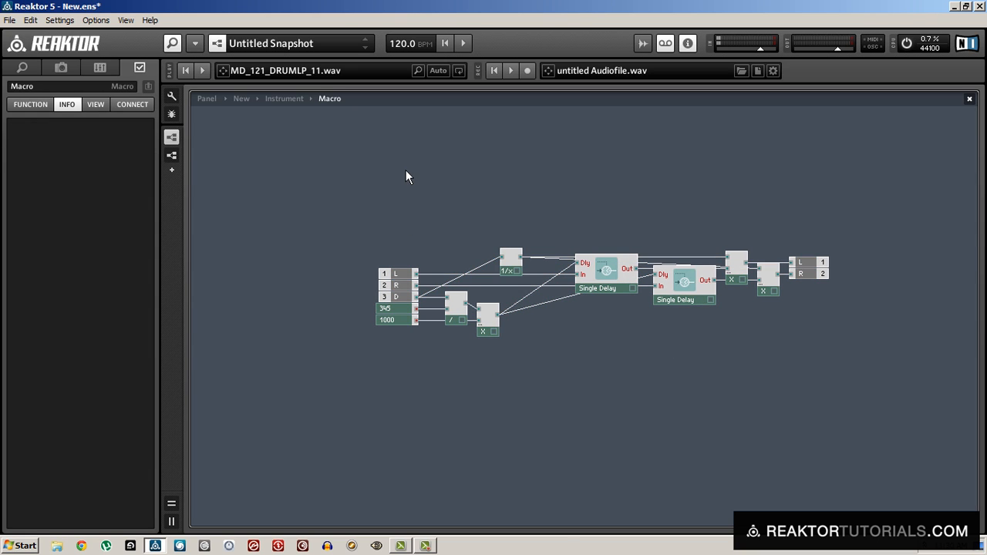
- Add a Clipper with Min constant 1 and Max constant 100000 ahead of the distance math
right_click(407, 176)
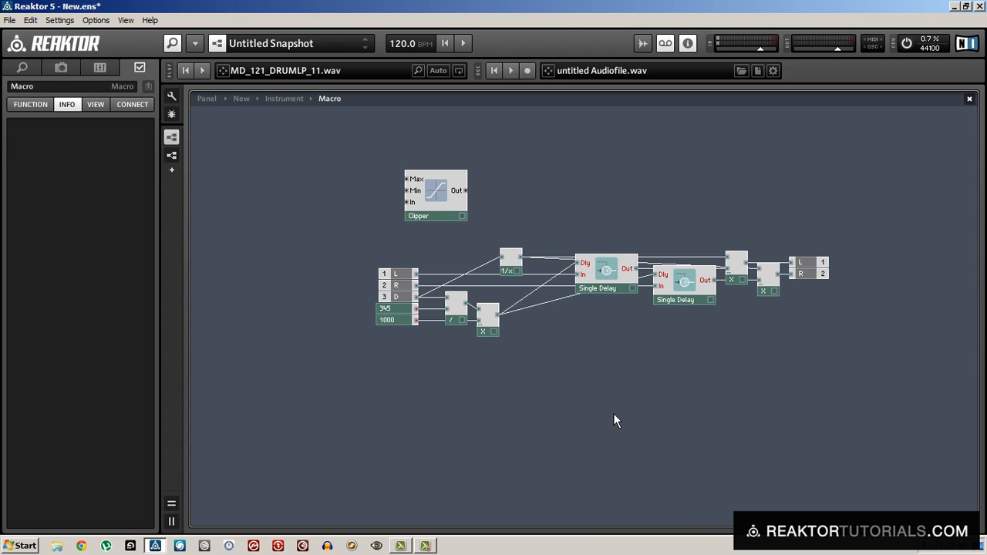
mouse_move(435, 209)
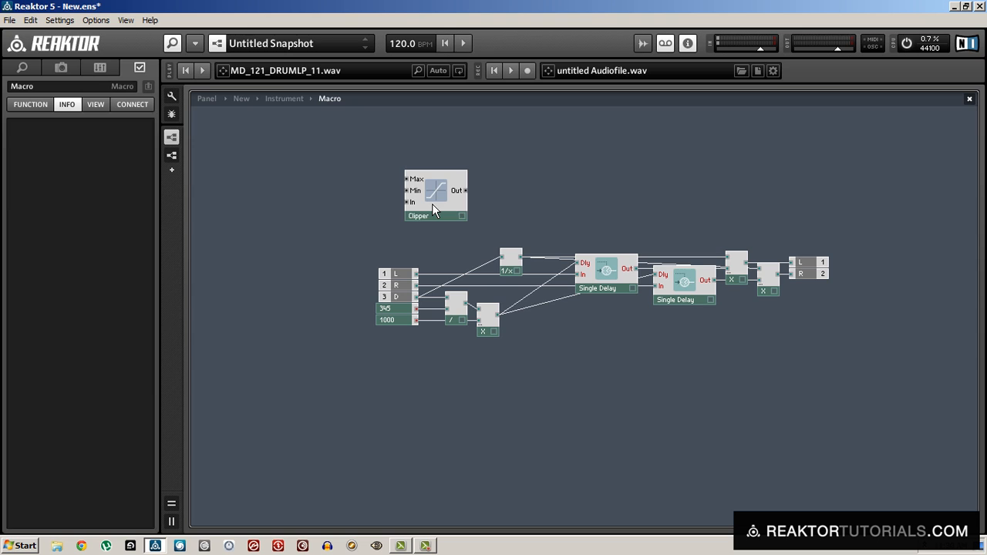
left_click(435, 192)
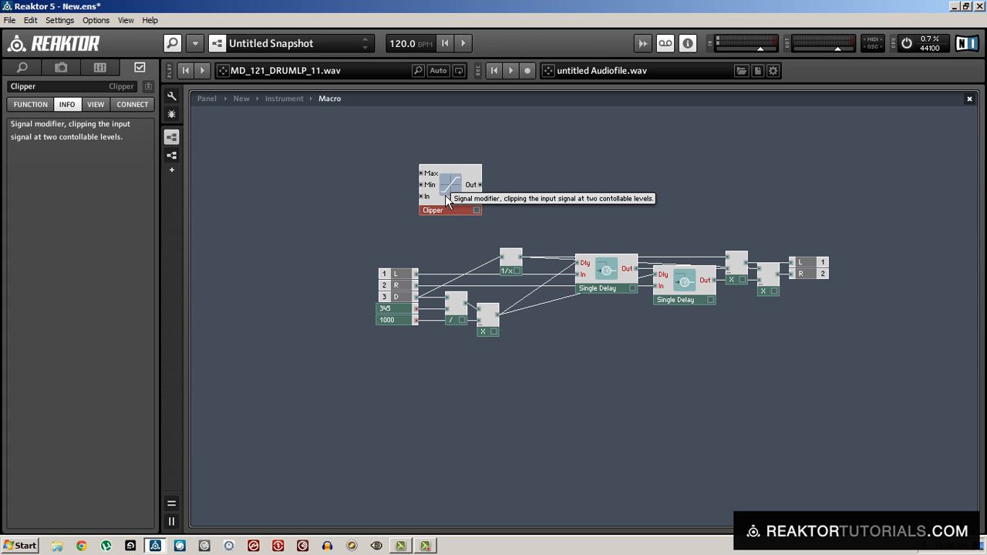
right_click(425, 197)
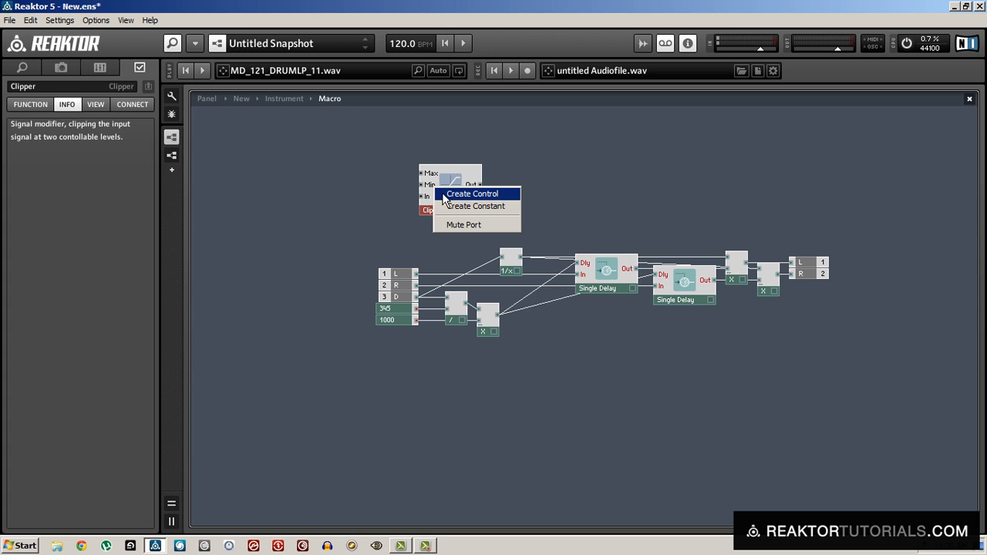
left_click(475, 206)
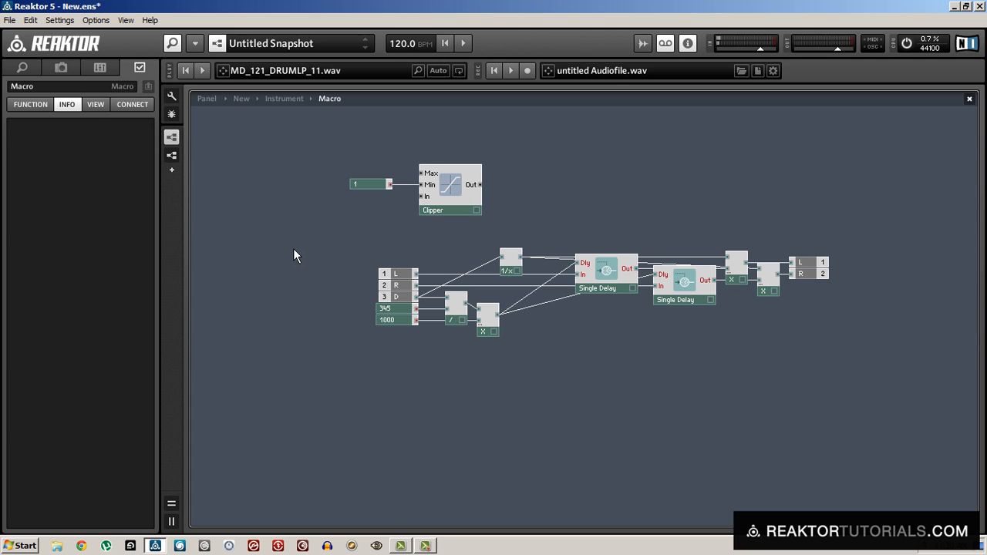
left_click(370, 185)
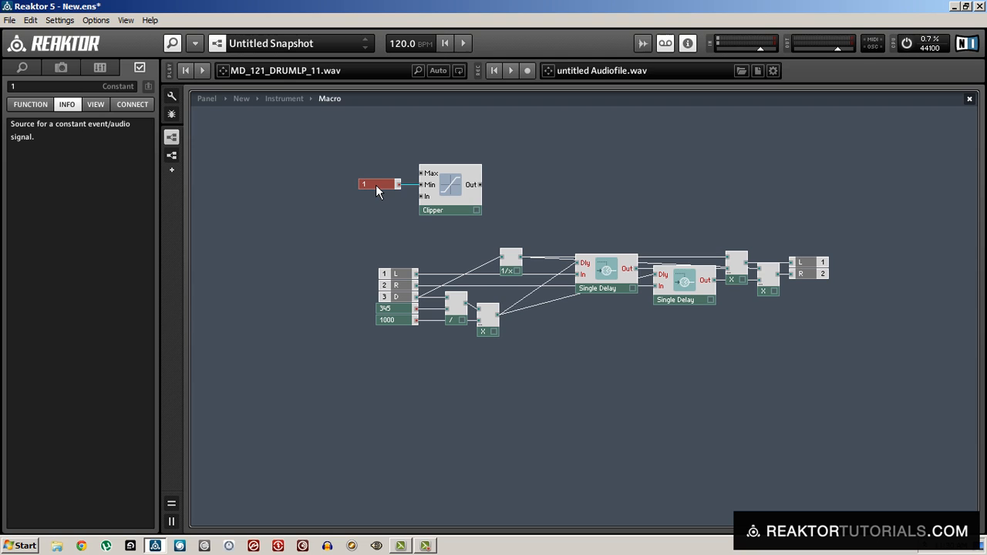
mouse_move(450, 199)
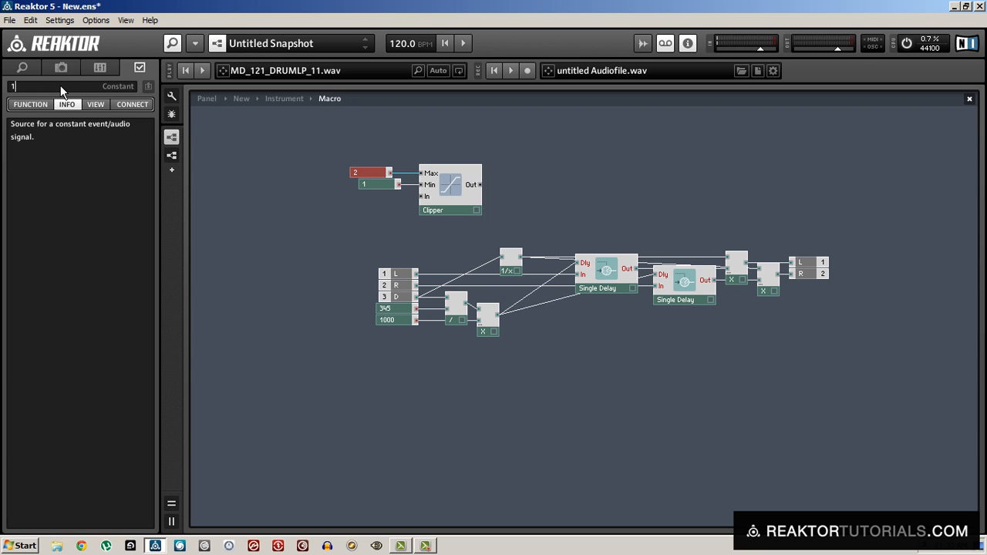
type("100000")
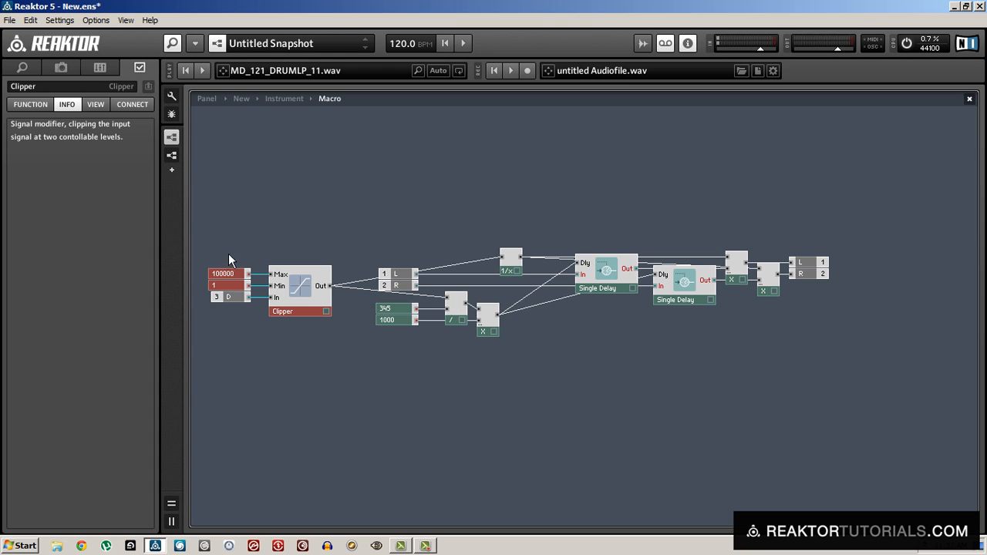
left_click_drag(299, 290, 338, 255)
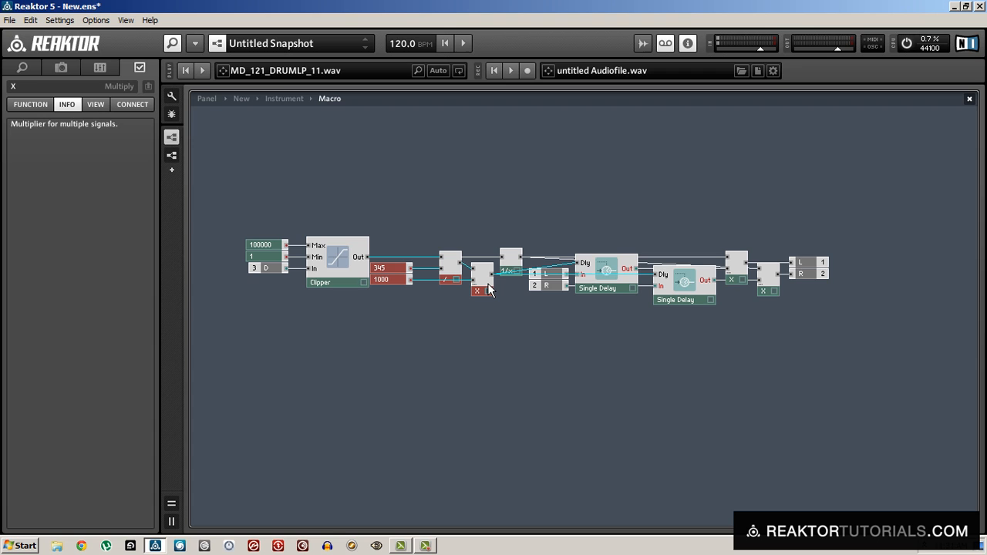
mouse_move(410, 324)
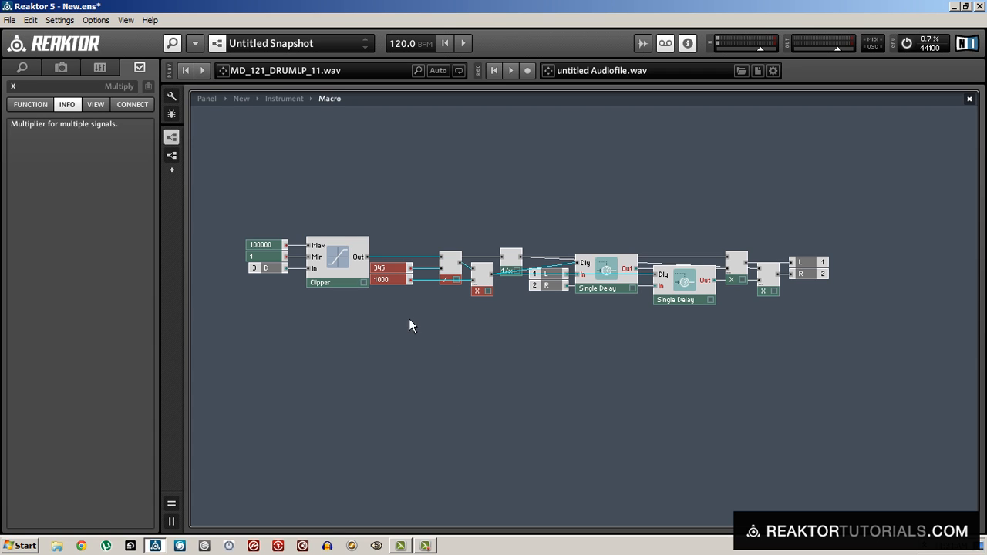
- Group the Clipper with its constants and return up to the instrument structure
left_click(396, 268)
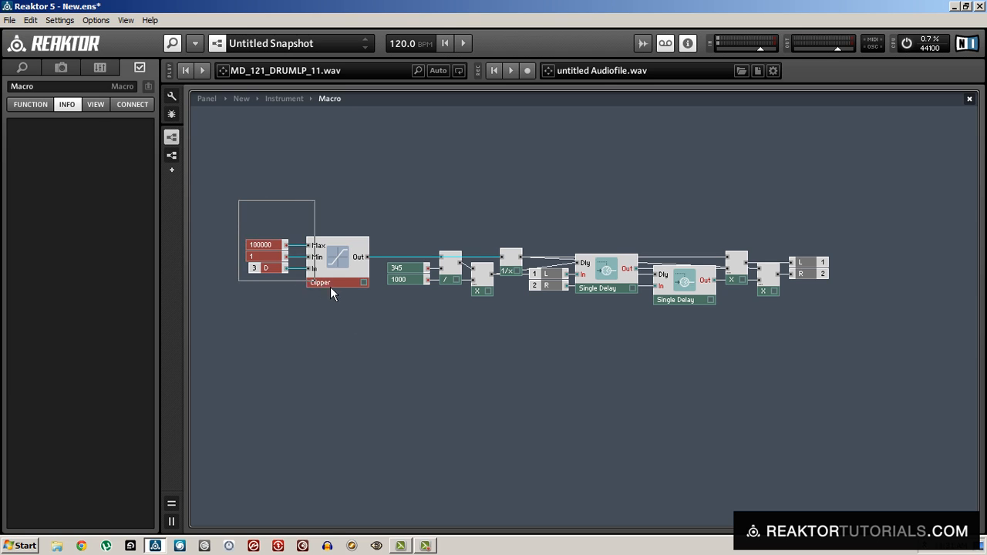
left_click(336, 282)
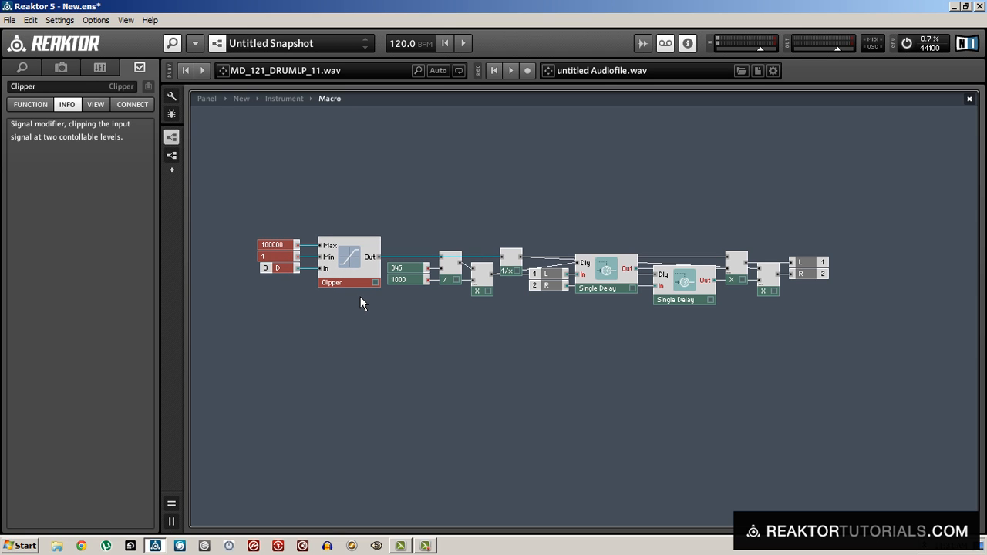
left_click(523, 318)
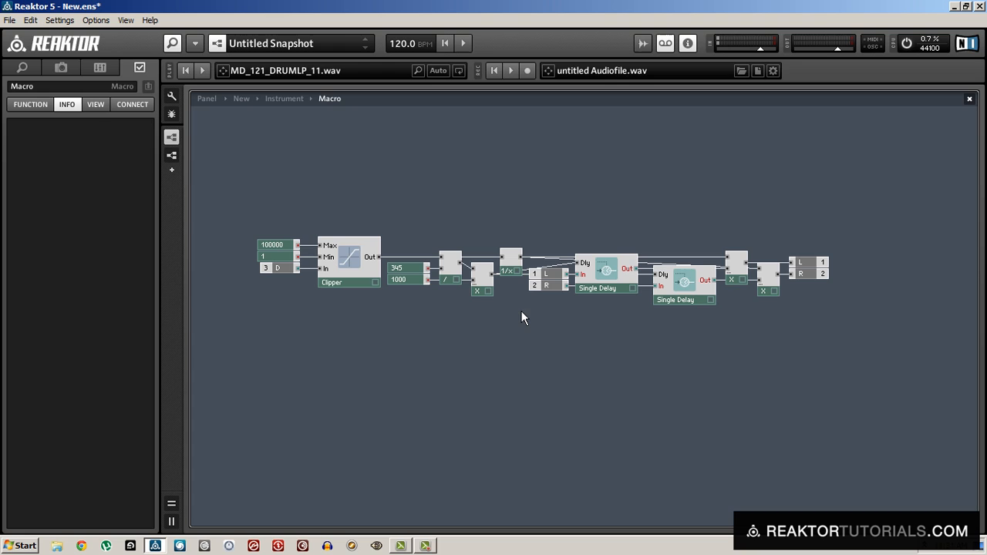
mouse_move(527, 329)
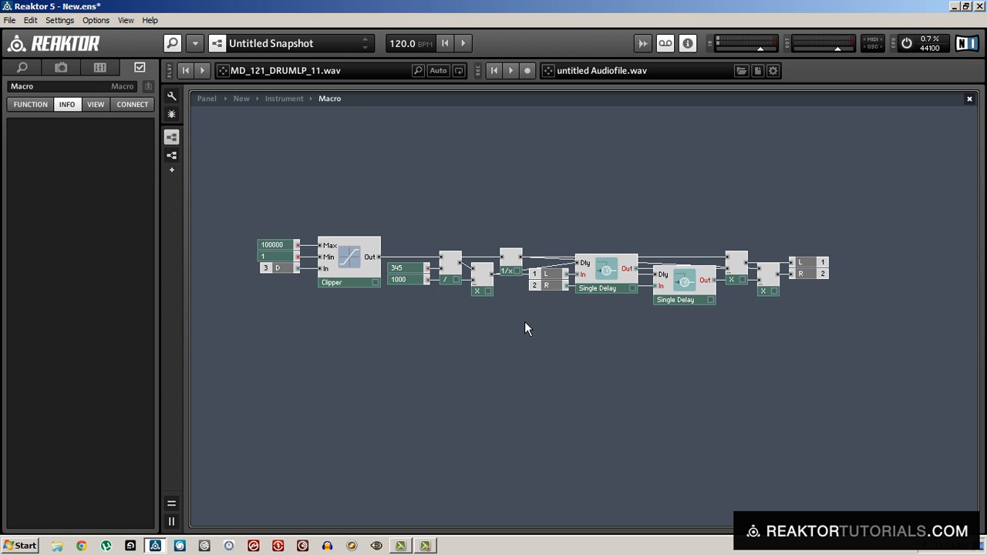
left_click(284, 98)
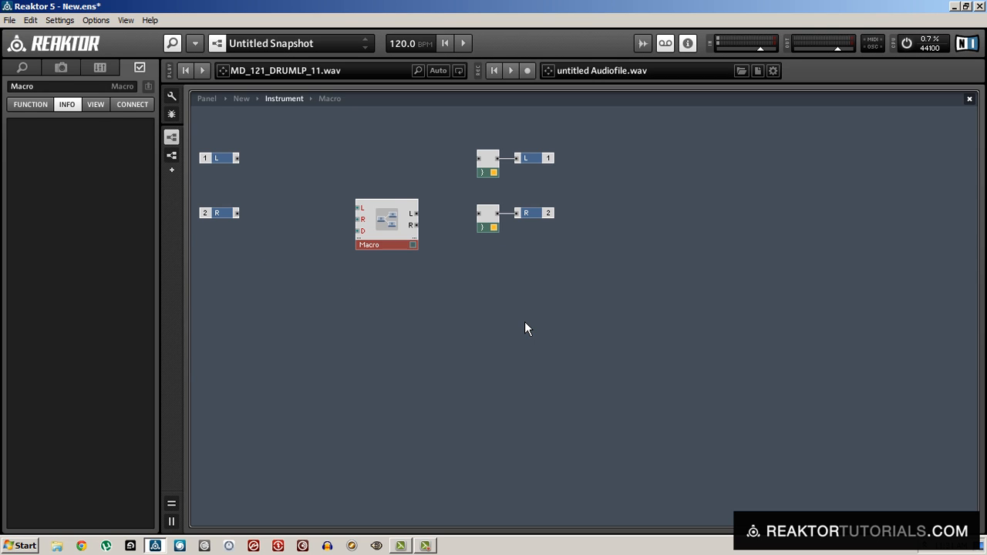
- Wire the stereo In ports through the macro's L/R and its outputs to the Out ports
left_click_drag(386, 223, 368, 200)
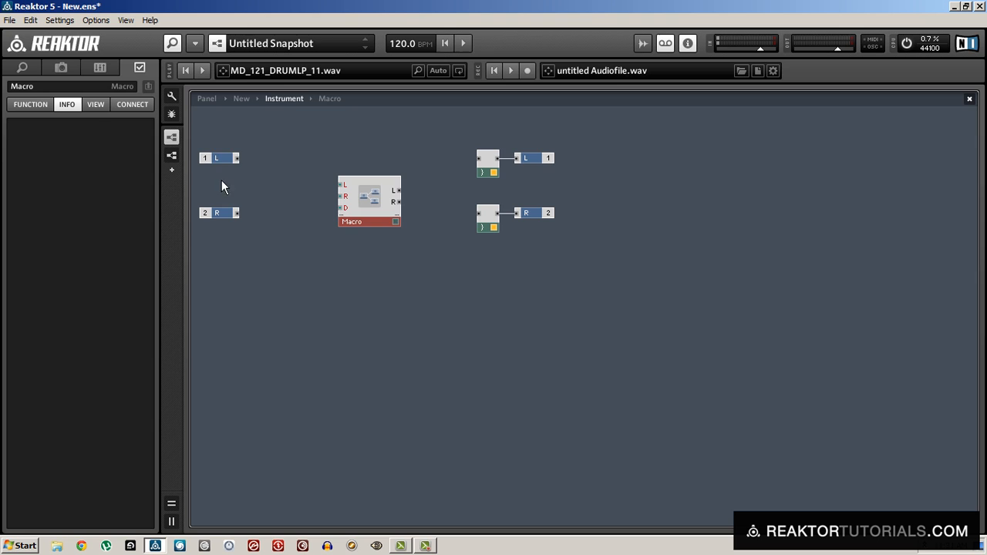
left_click_drag(219, 157, 307, 186)
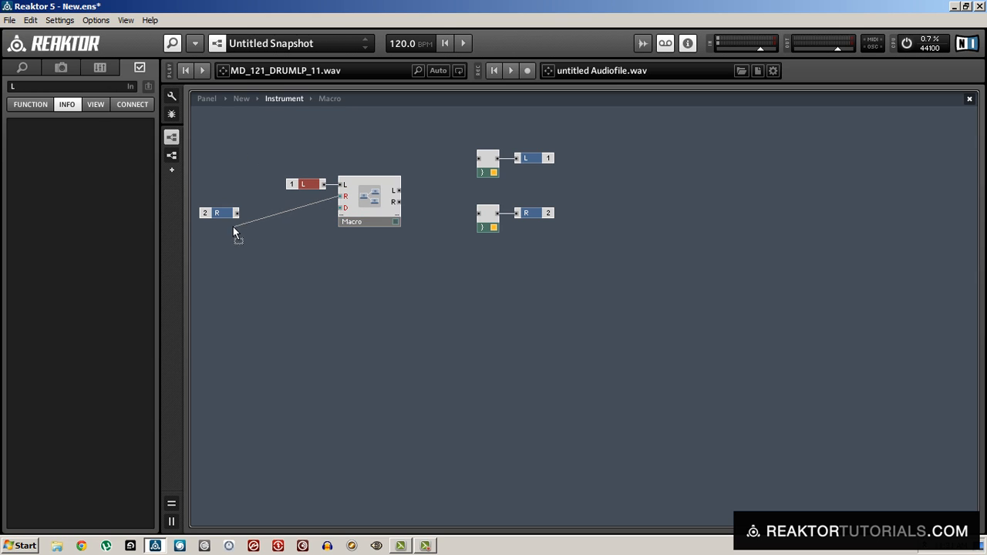
left_click_drag(219, 212, 306, 195)
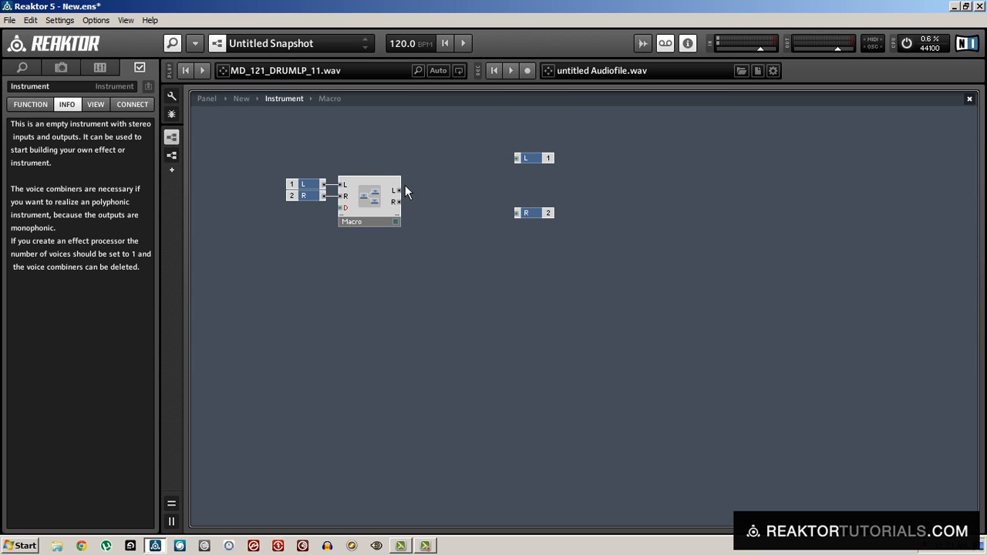
left_click_drag(401, 192, 515, 158)
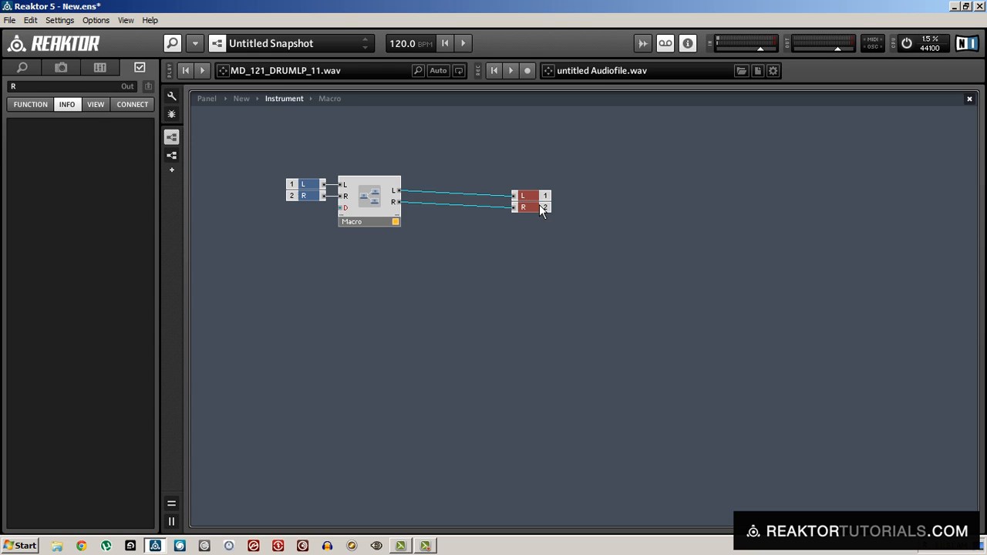
- Rename the macro to 'Doppler'
right_click(352, 222)
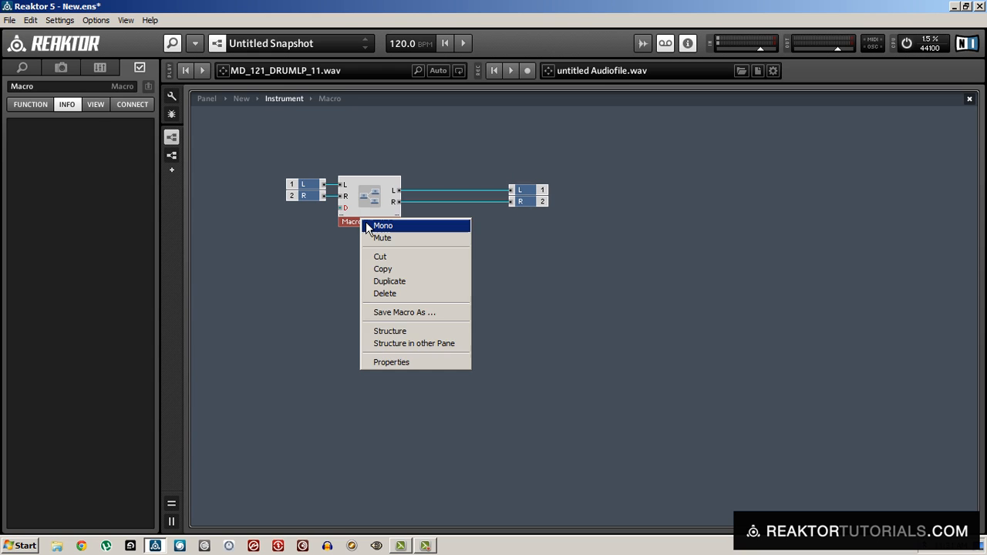
left_click(383, 225)
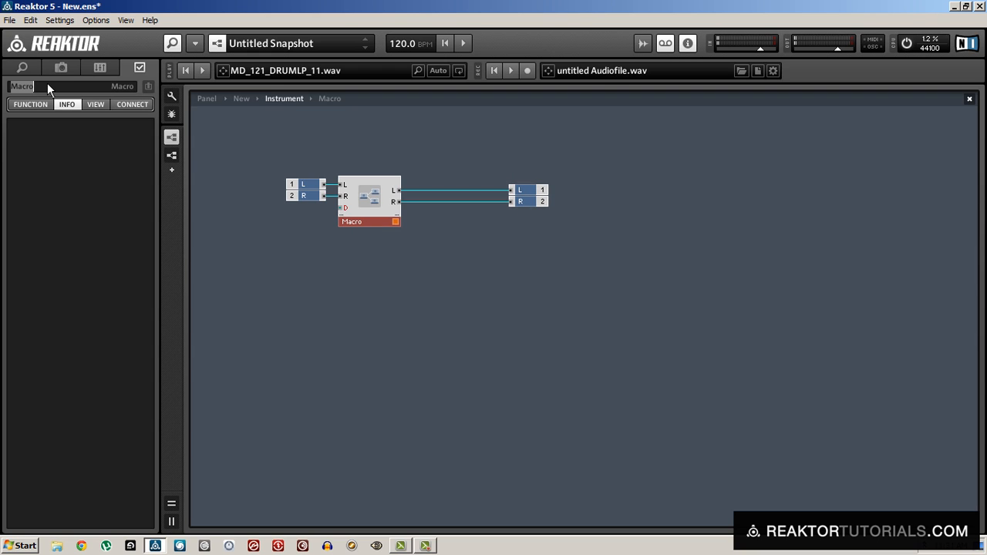
type("Doppler")
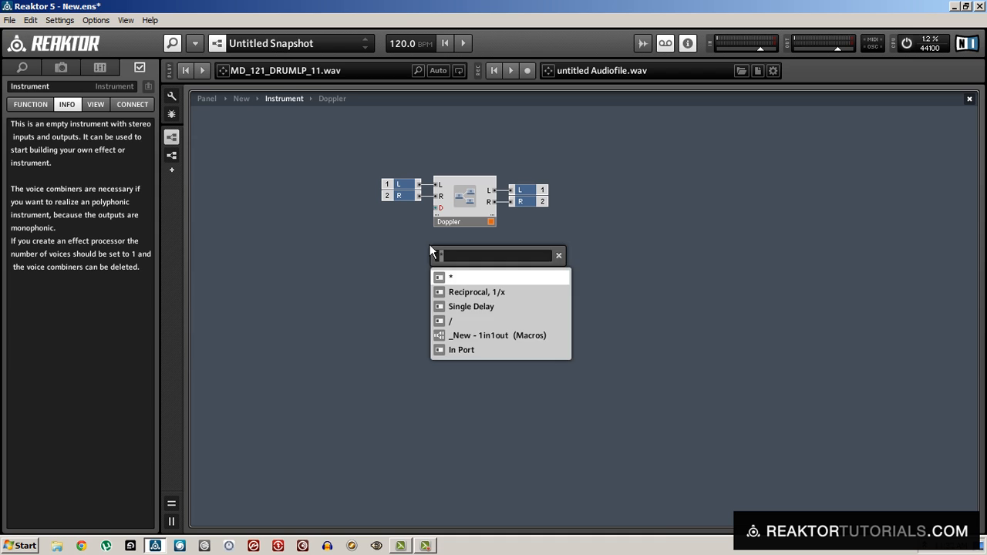
- Add a Triangle Oscillator and a Log. (A) converter from the module search
type("triangl")
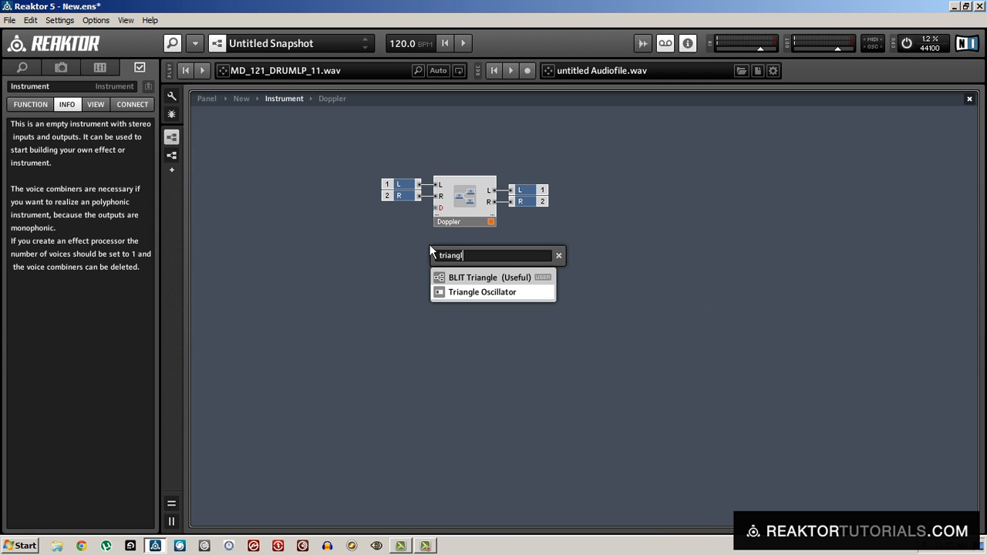
left_click(483, 291)
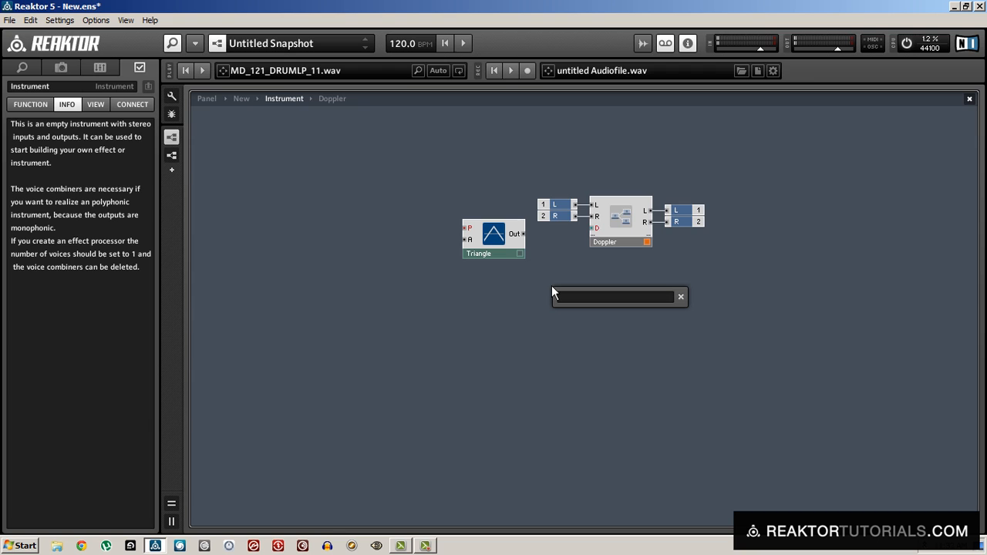
type("log")
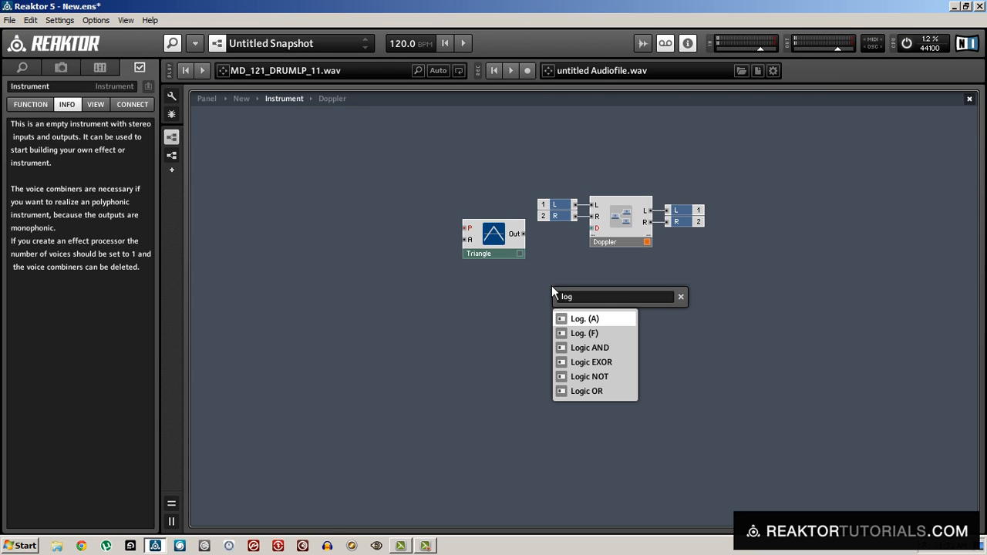
left_click(583, 318)
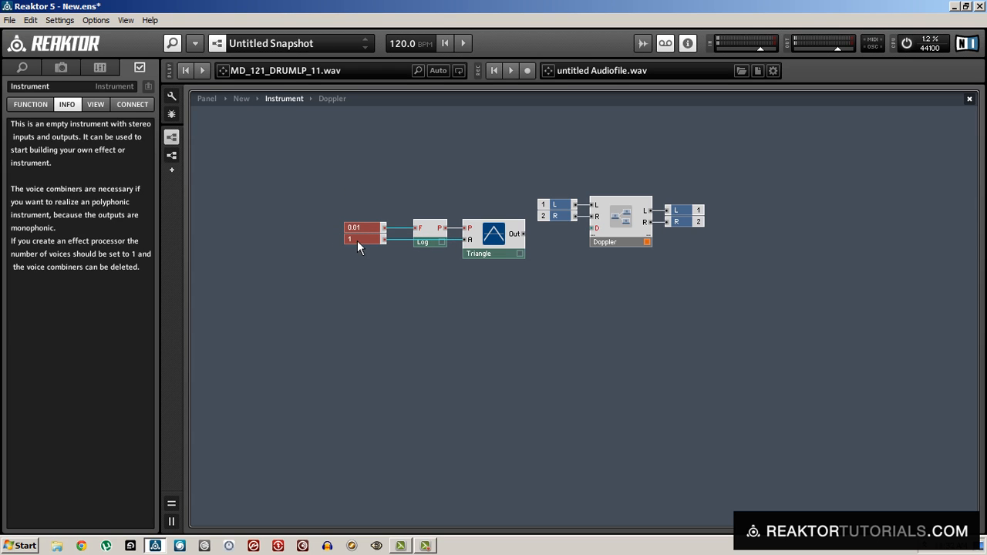
- Set the oscillator's constants: 0.01 into the Log pitch path and 150 for amplitude
left_click(362, 231)
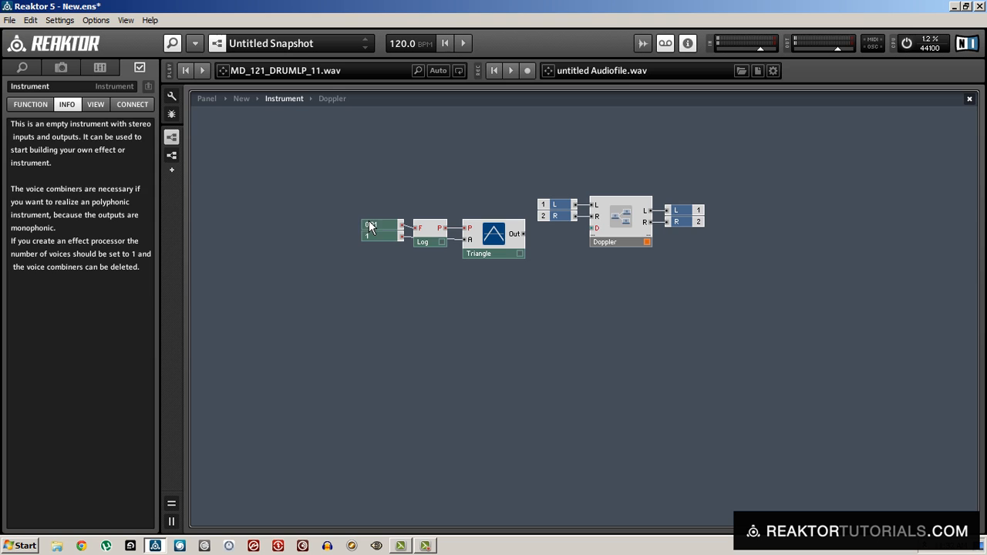
left_click(378, 227)
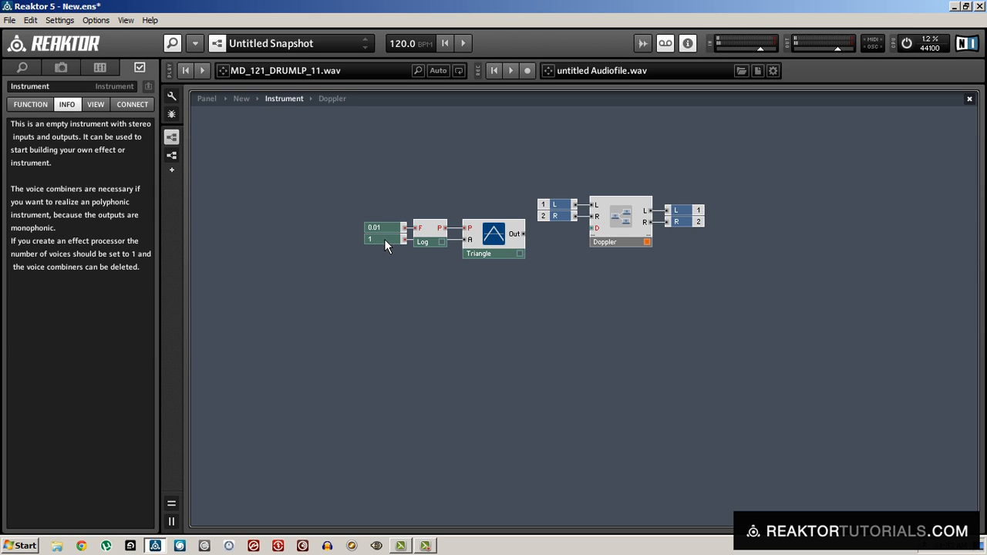
left_click(378, 228)
type("|x")
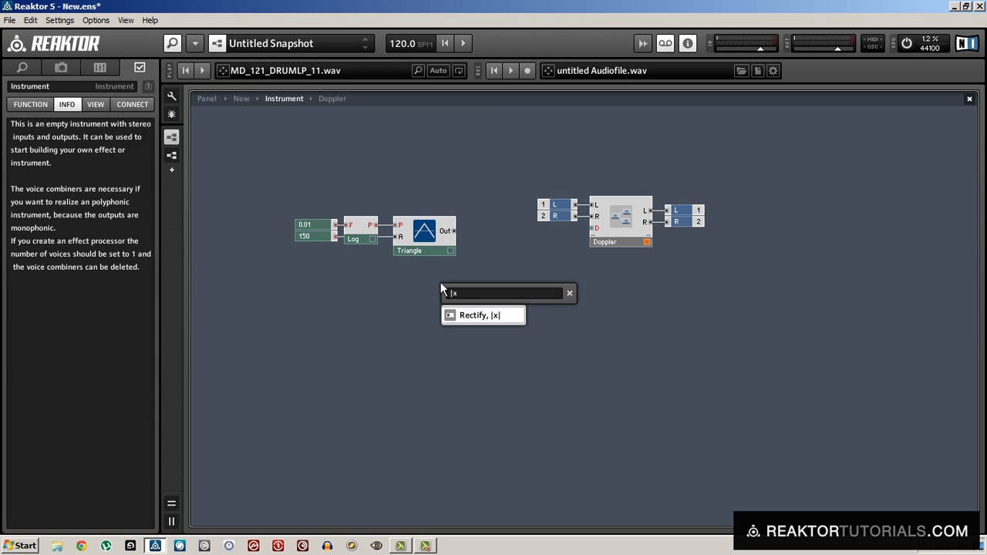
- Rectify the triangle output and route it through a Numeric meter into Doppler's distance input
left_click(480, 314)
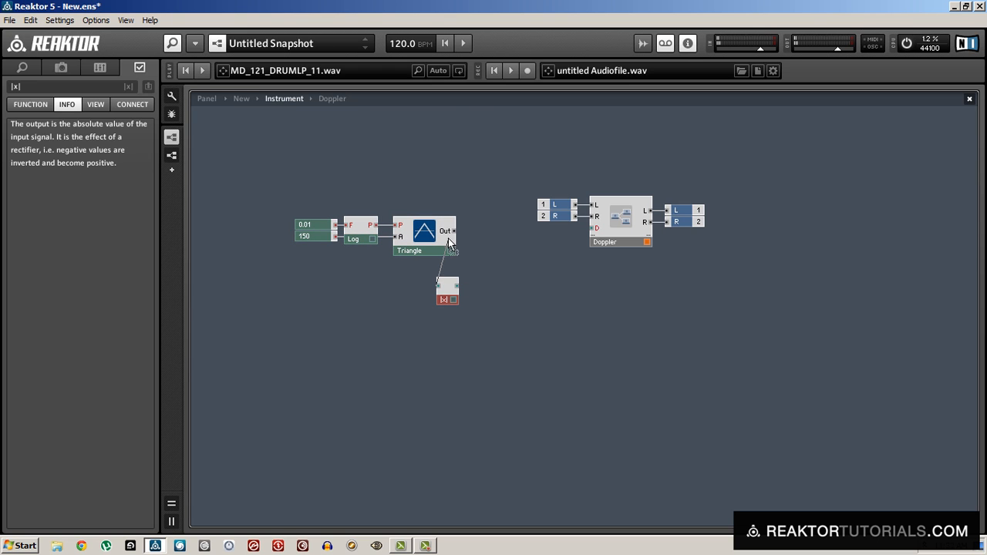
left_click_drag(447, 291, 478, 237)
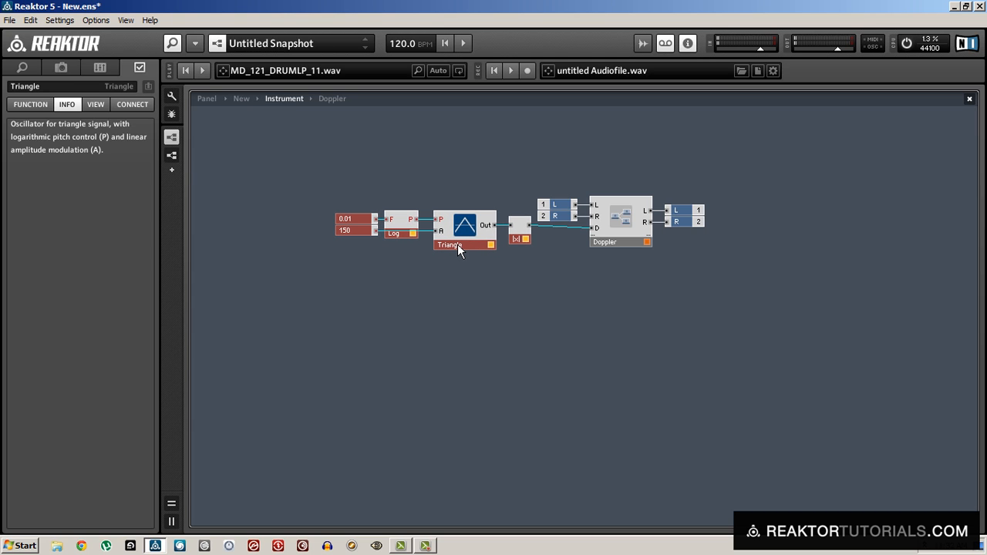
right_click(462, 247)
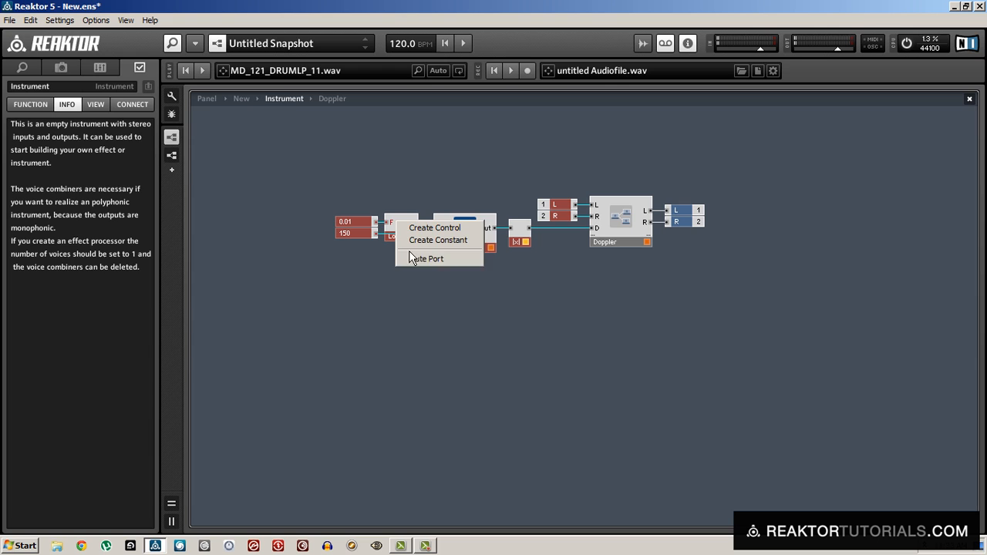
right_click(524, 241)
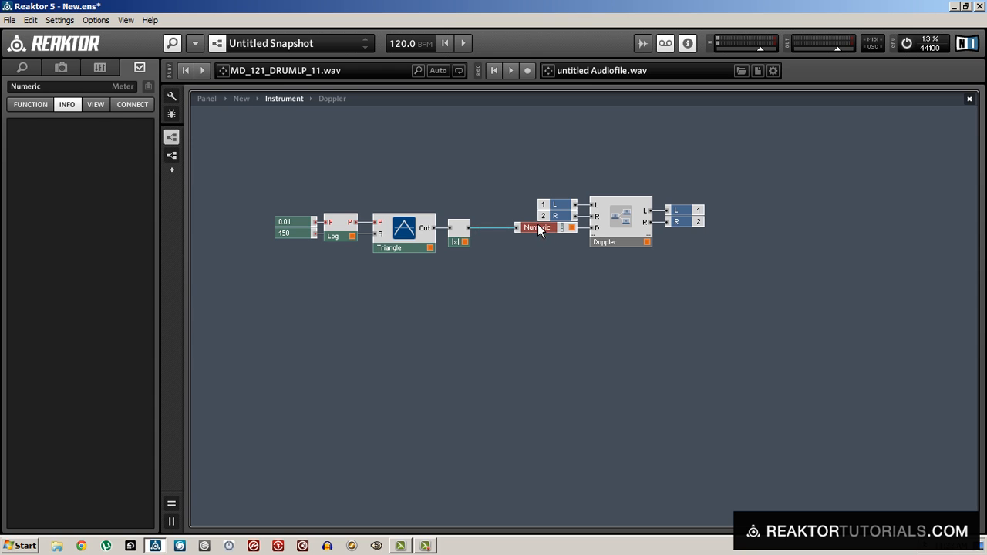
- Rename the numeric display to 'Distance'
left_click(413, 163)
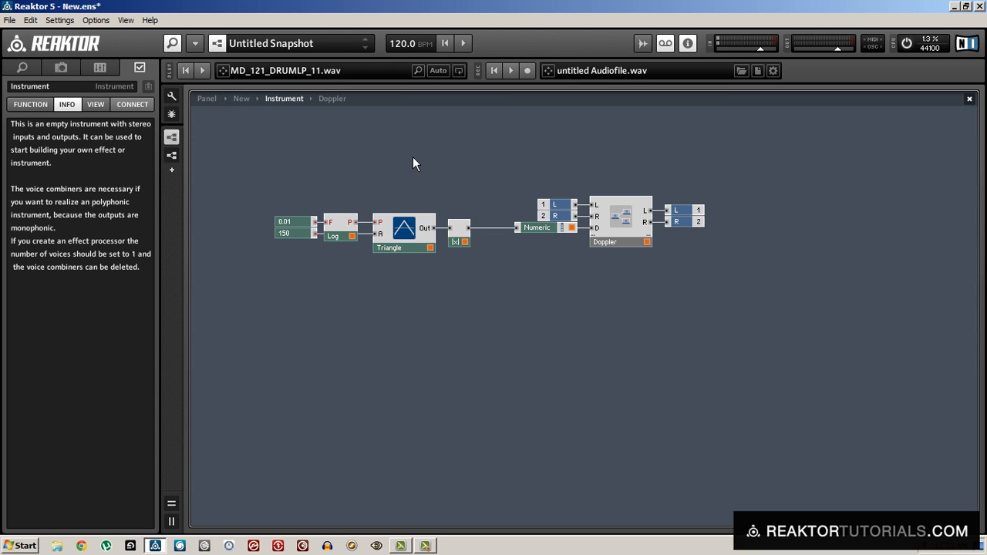
left_click(536, 226)
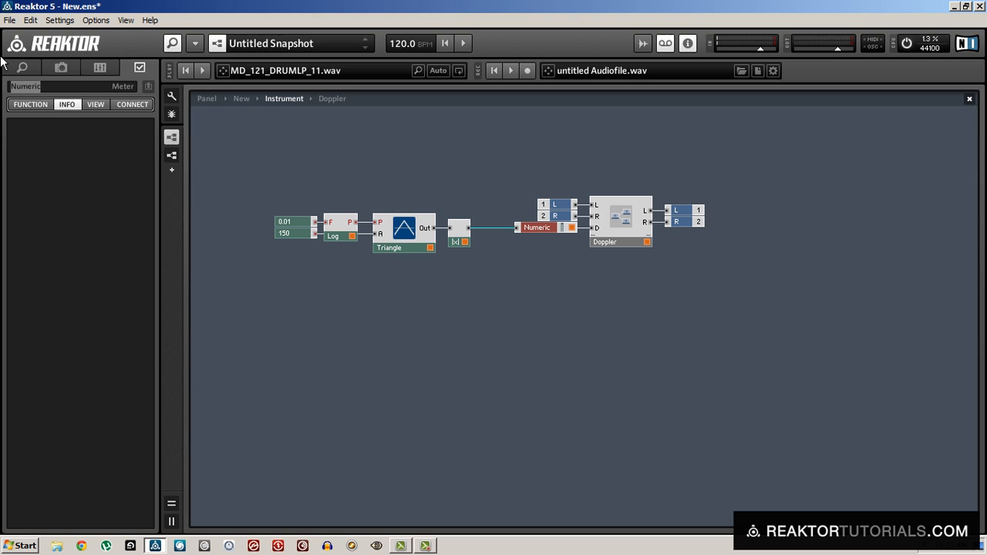
type("Distance")
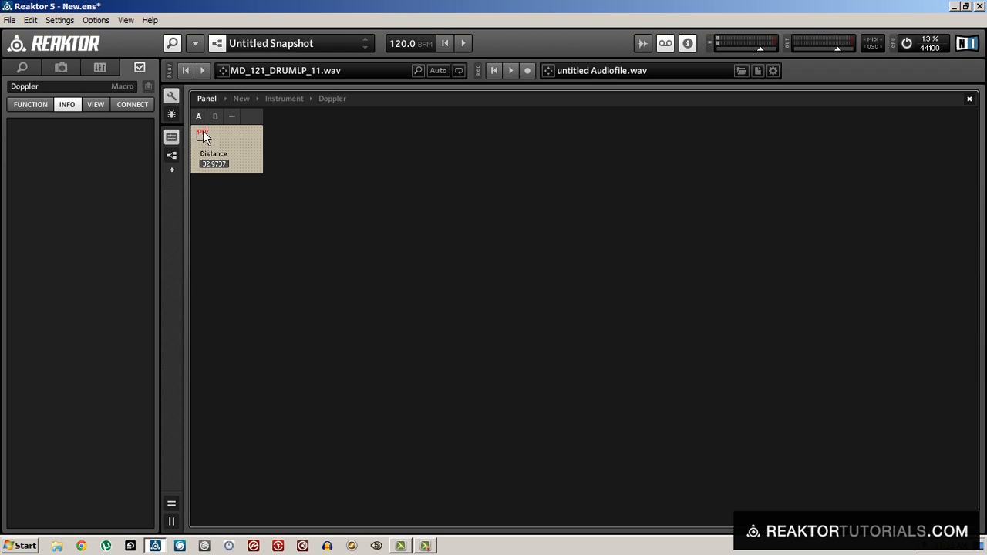
- Browse the audio files, load MD_124_DRUMLP_21.wav into the player and start the drum loop playing
left_click(95, 105)
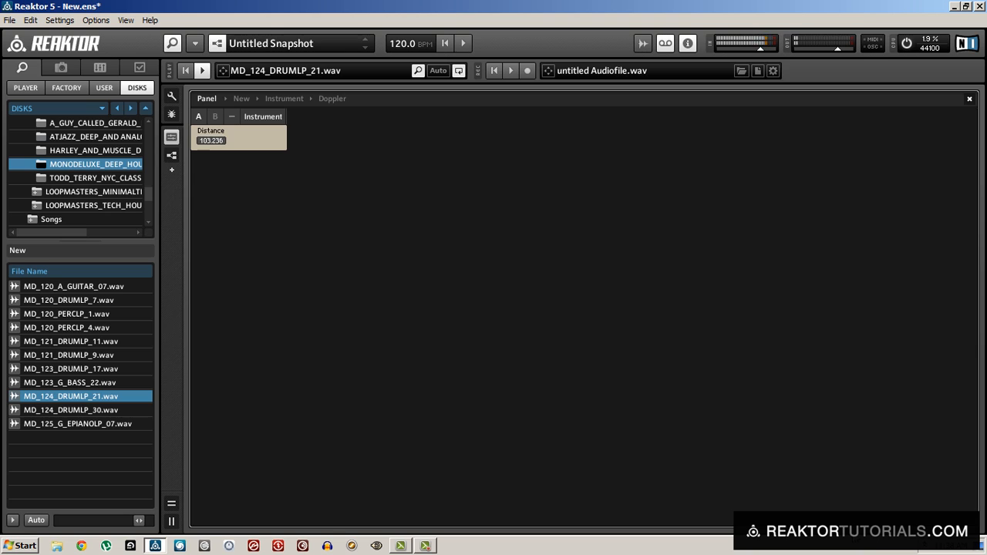
left_click_drag(239, 140, 239, 154)
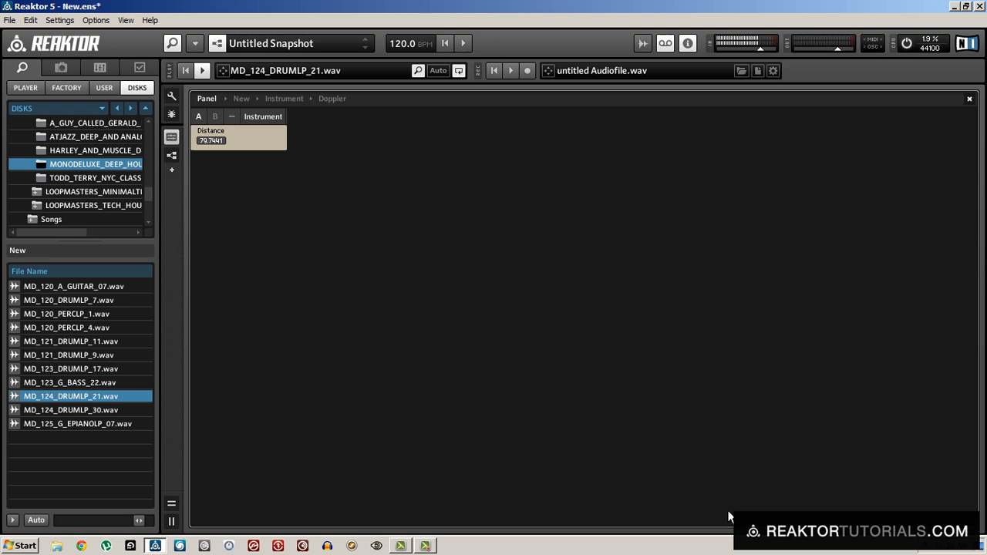
left_click_drag(239, 139, 239, 155)
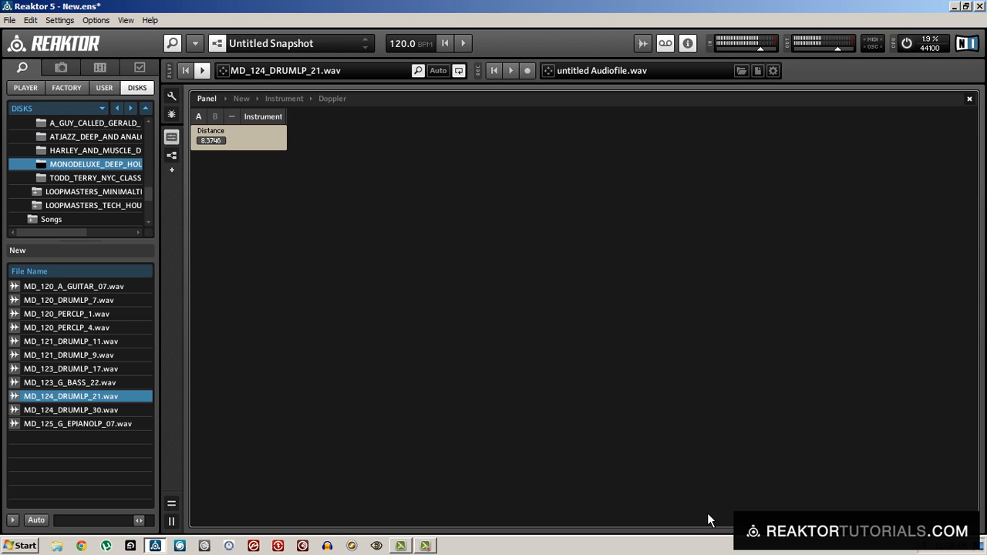
left_click_drag(239, 139, 239, 162)
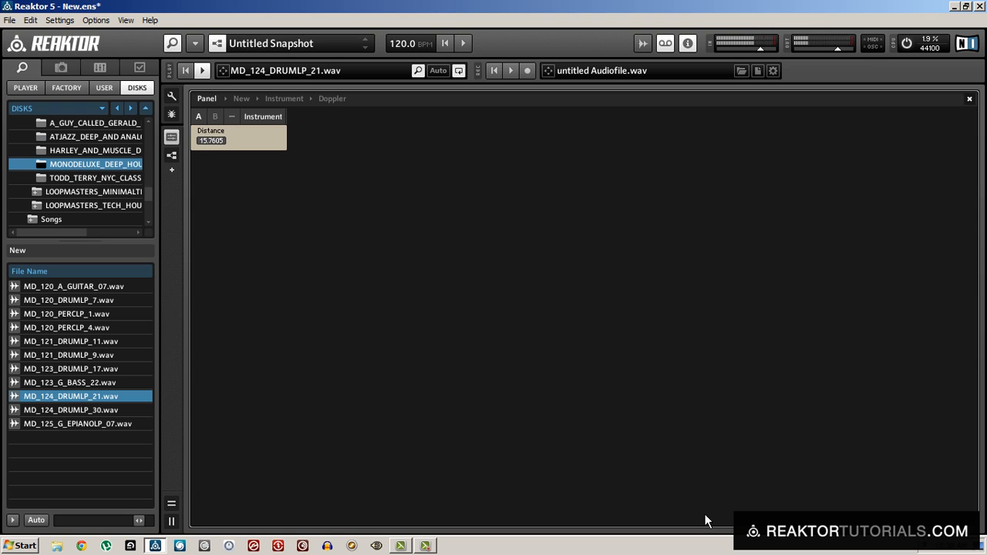
left_click_drag(213, 139, 213, 108)
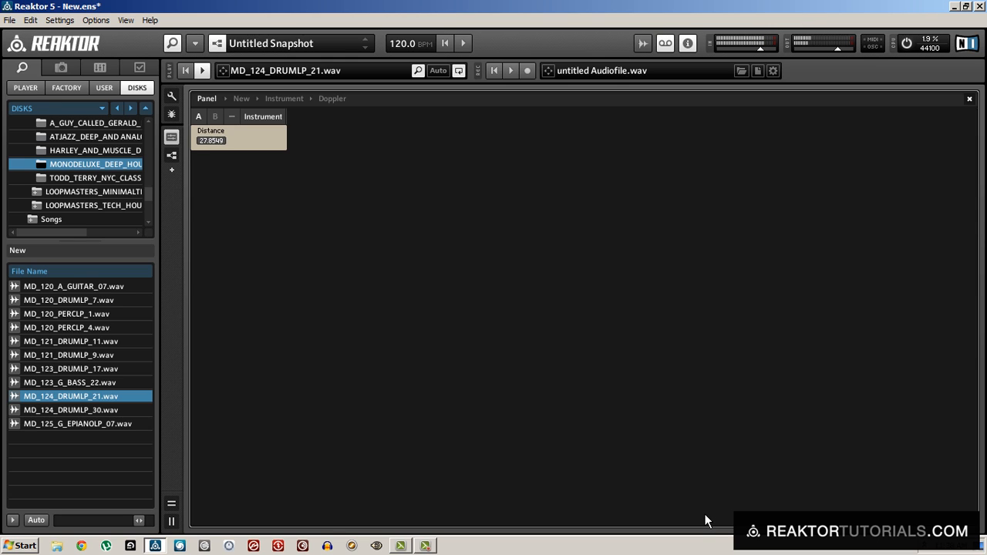